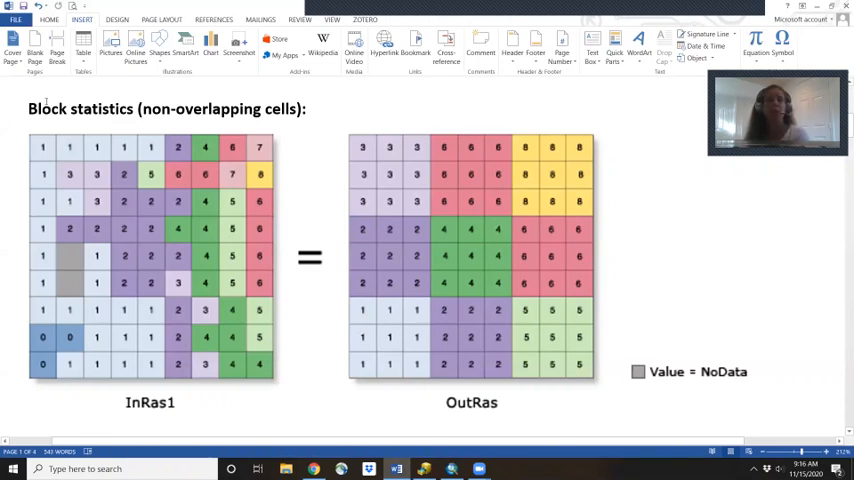
pyautogui.moveTo(196, 224)
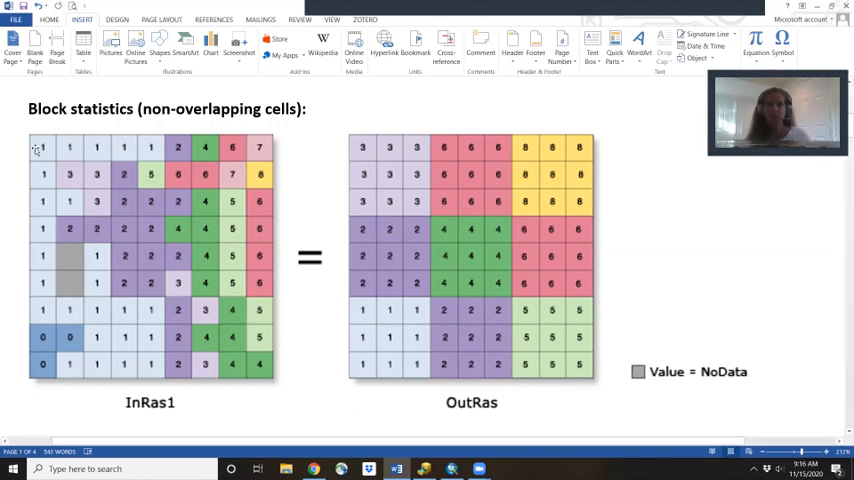
# Step: Scroll through the document past the Zonal statistics page of zone, value and output layers
pyautogui.click(150, 256)
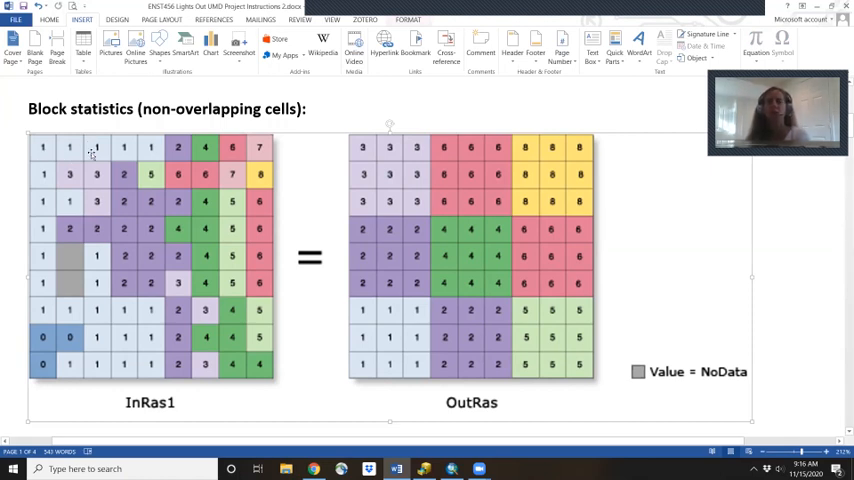
pyautogui.moveTo(70, 214)
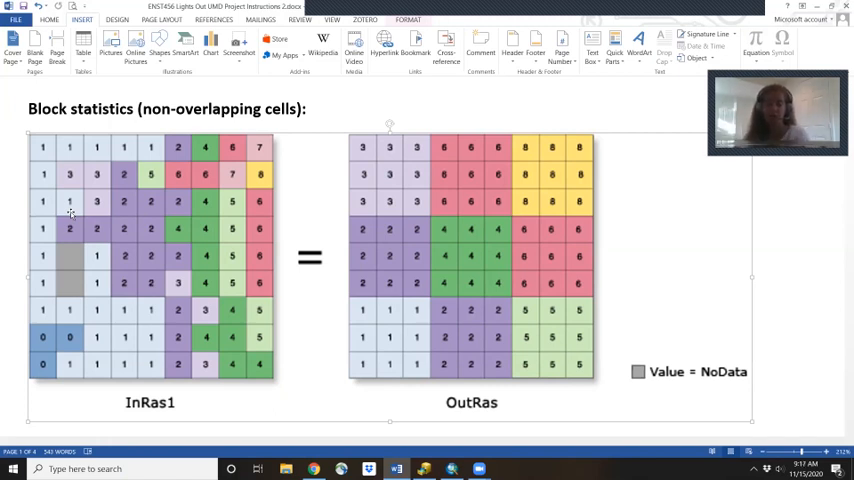
pyautogui.moveTo(68, 200)
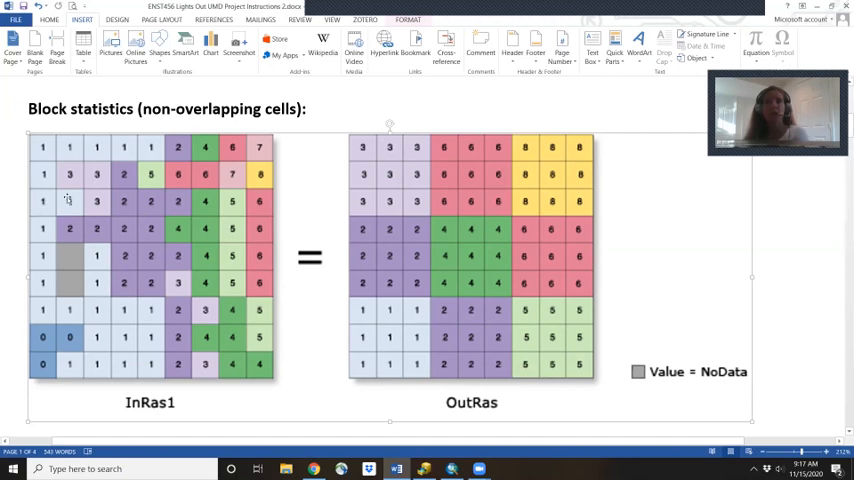
pyautogui.scroll(-3)
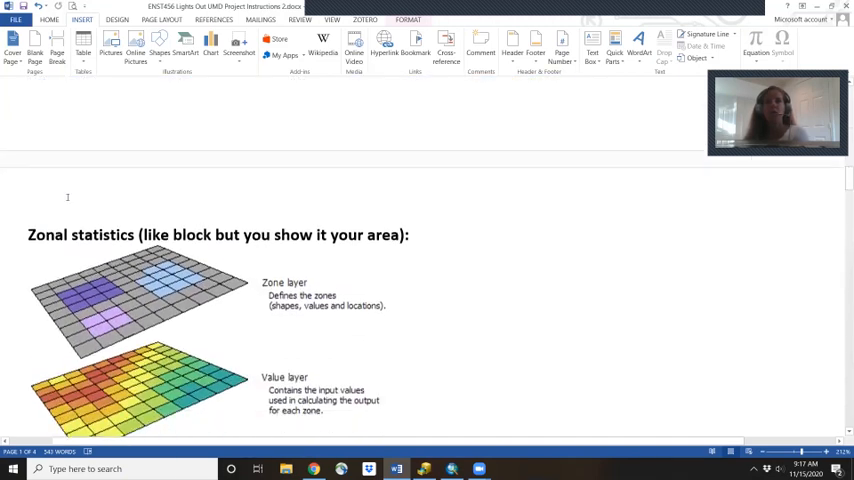
pyautogui.scroll(-3)
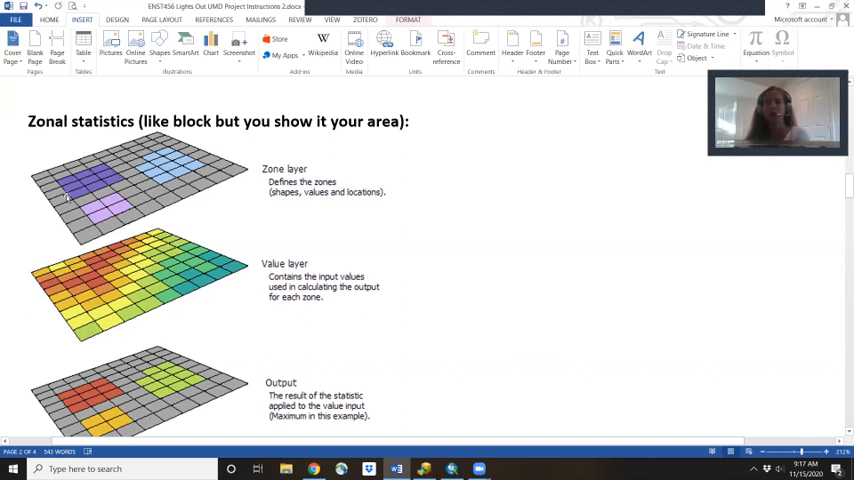
pyautogui.moveTo(108, 288)
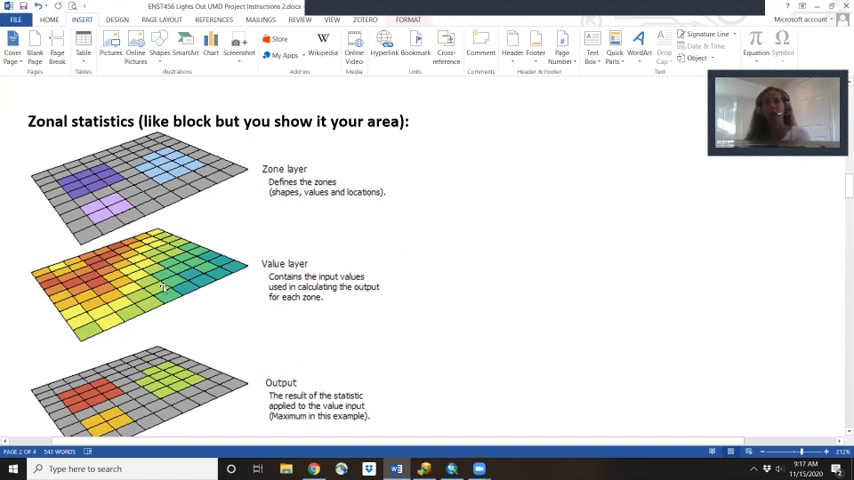
pyautogui.moveTo(104, 172)
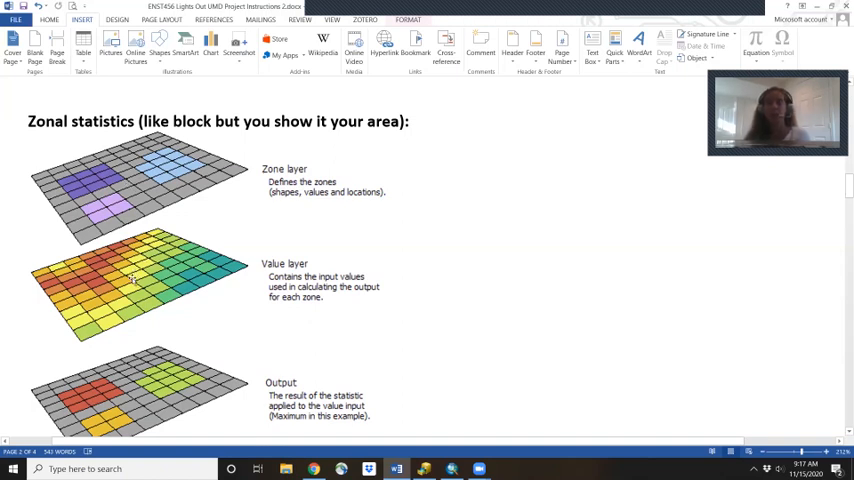
pyautogui.scroll(3)
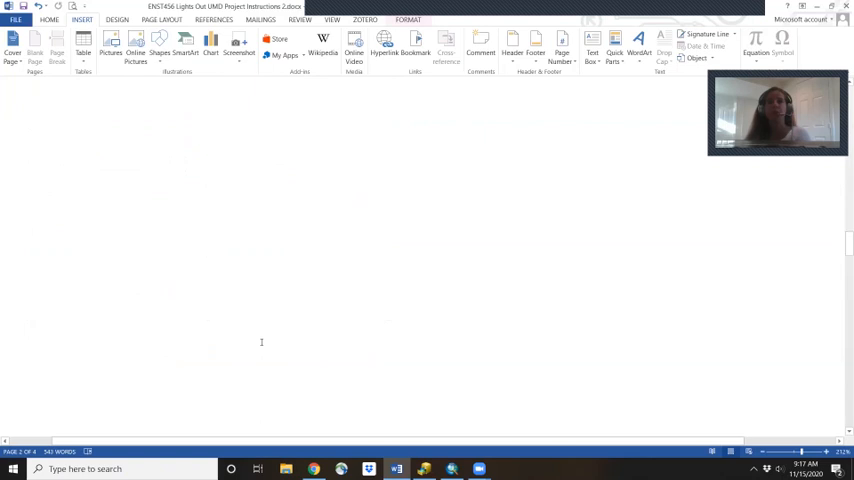
# Step: Scroll to the Focal statistics page and on to the Tabulate Intersection page
pyautogui.scroll(3)
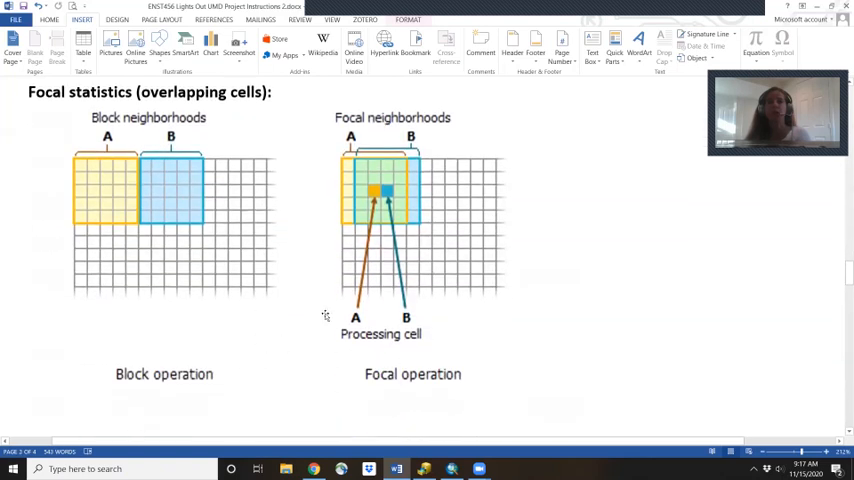
pyautogui.moveTo(148, 204)
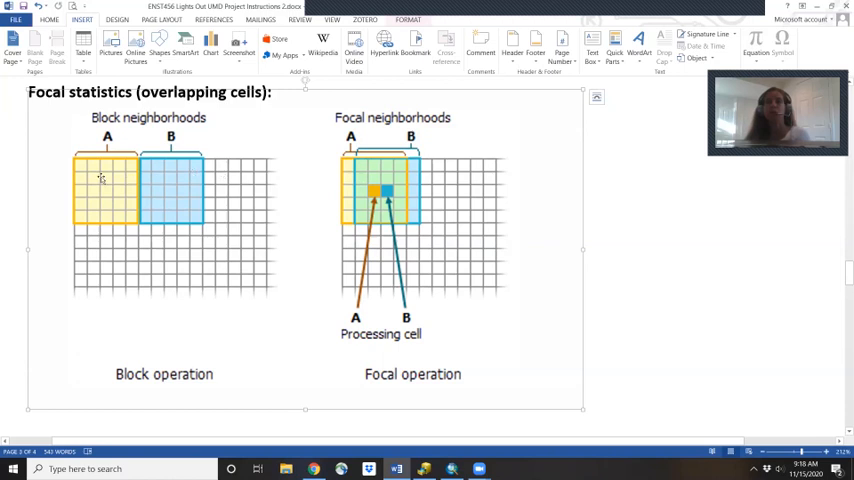
pyautogui.moveTo(118, 170)
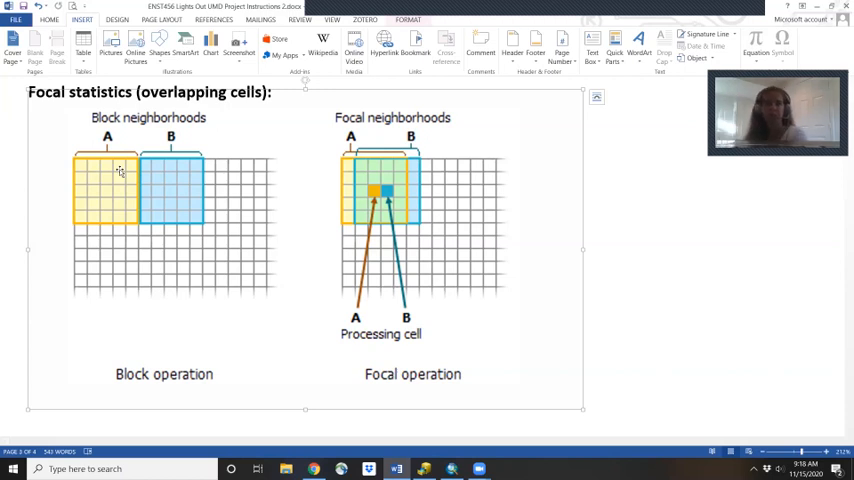
pyautogui.scroll(-3)
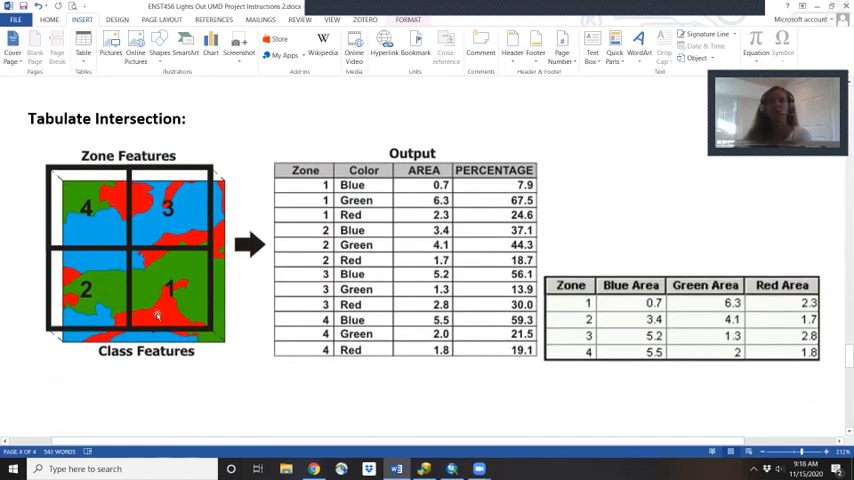
pyautogui.moveTo(110, 236)
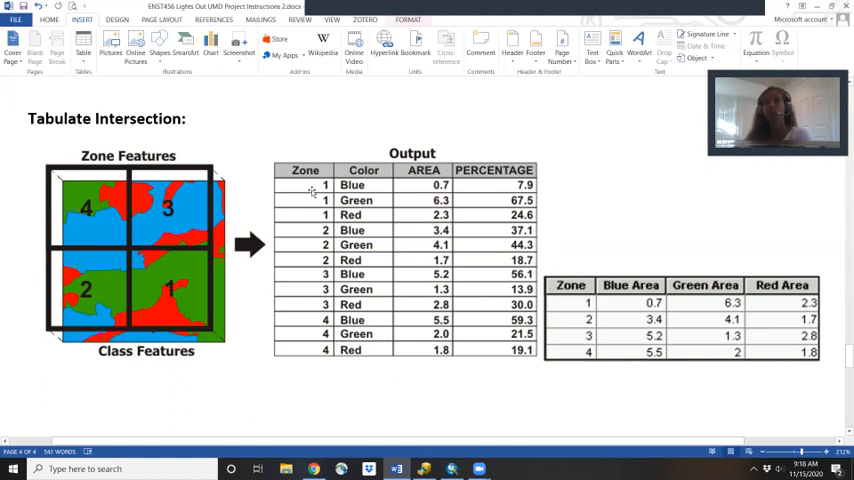
pyautogui.moveTo(56, 198)
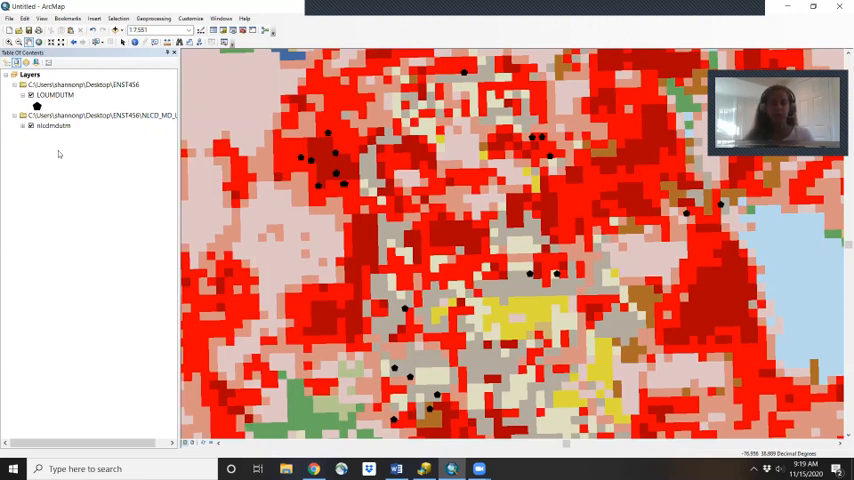
pyautogui.moveTo(296, 82)
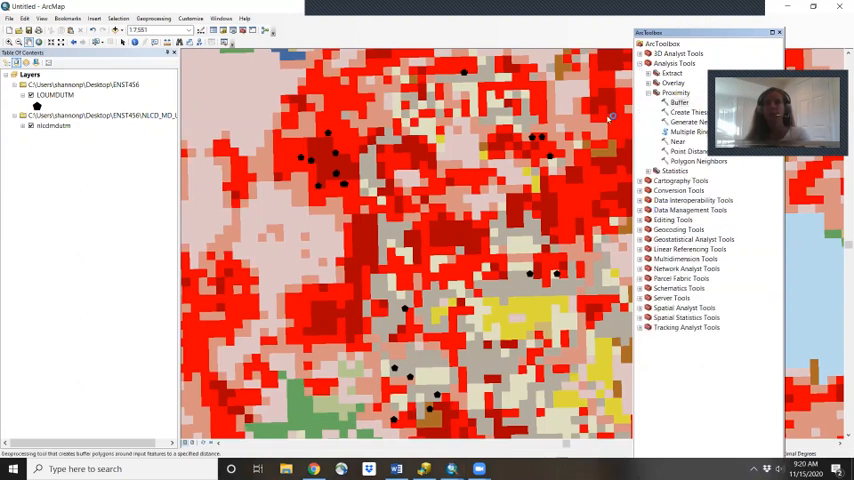
# Step: Buffer the collision point layer with output feature class named LOUMbuf
pyautogui.doubleClick(680, 102)
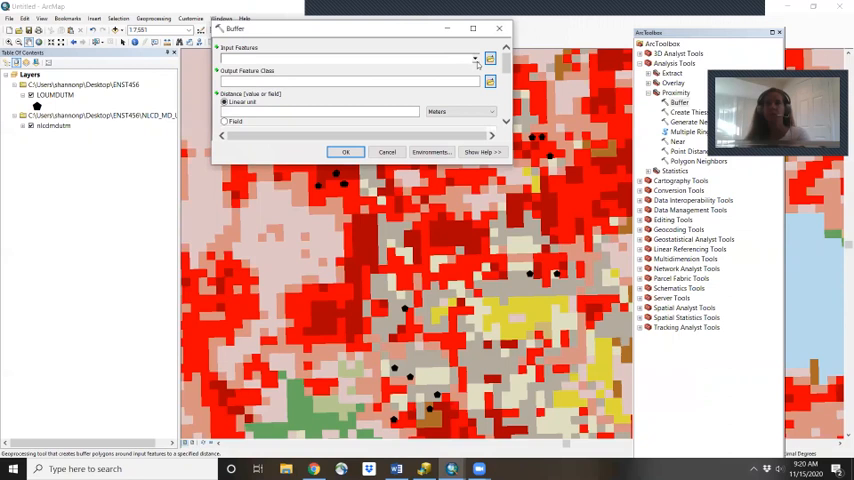
pyautogui.click(474, 60)
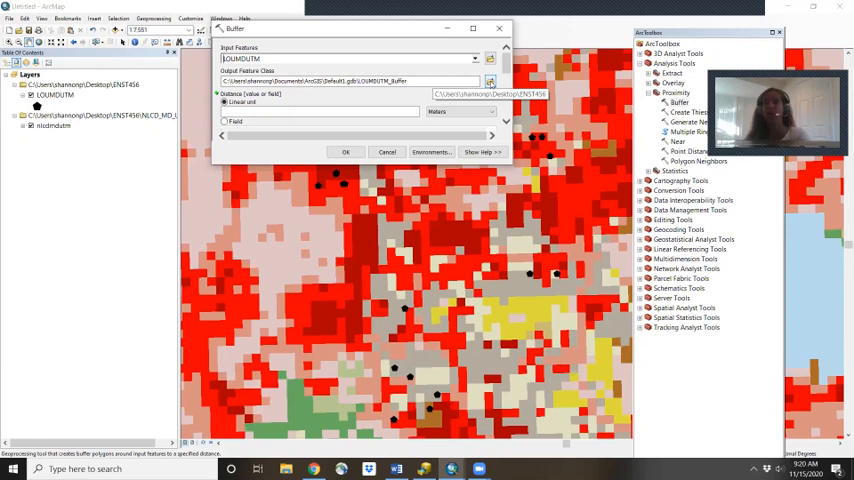
pyautogui.click(490, 80)
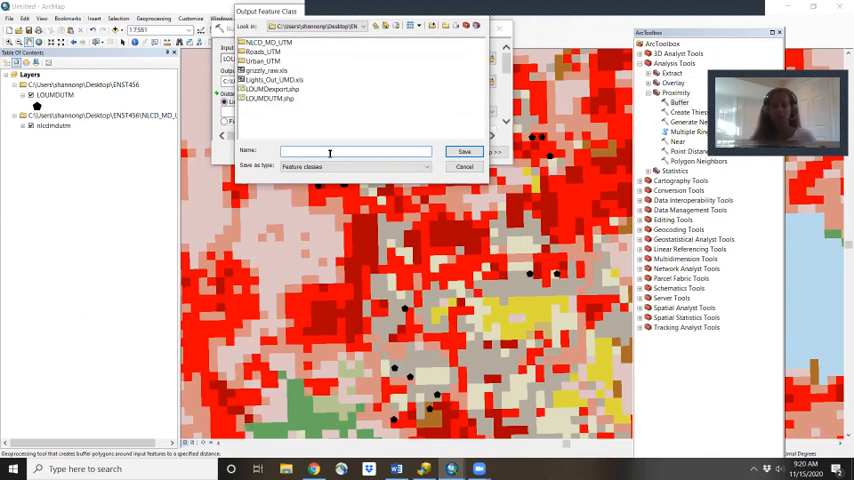
pyautogui.write('LOUMD90m')
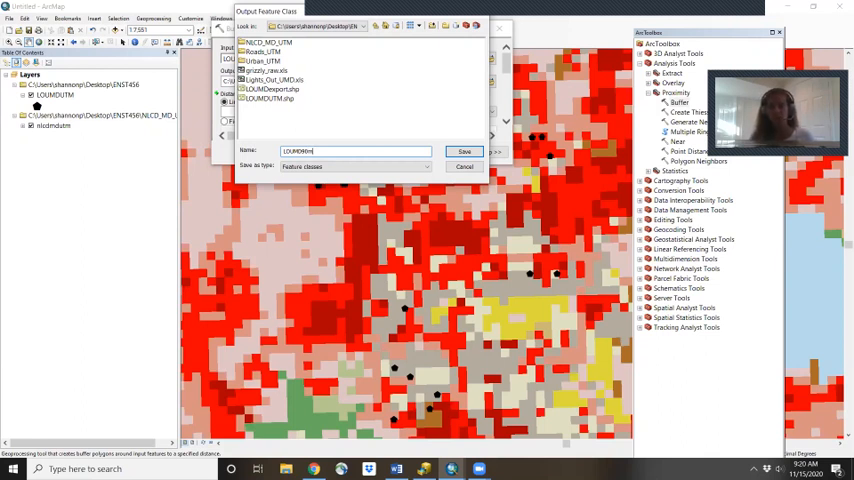
pyautogui.write('buf')
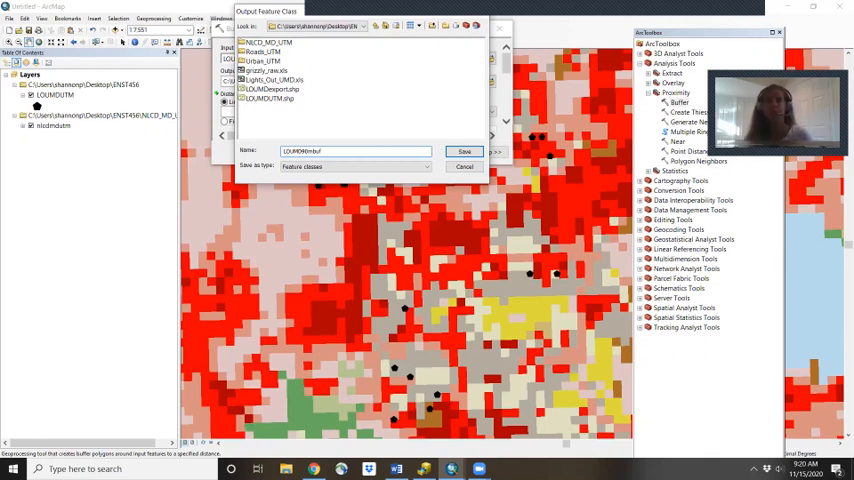
pyautogui.click(464, 152)
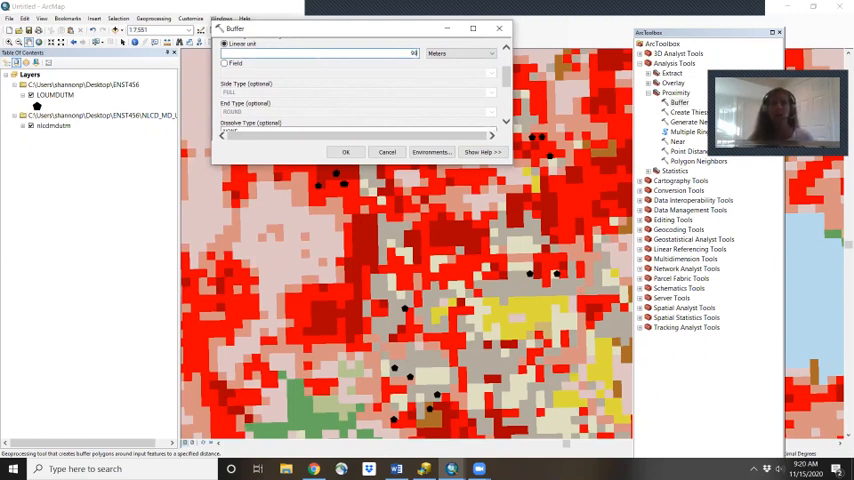
# Step: Set the dissolve option for overlapping buffers and run the Buffer tool
pyautogui.click(486, 52)
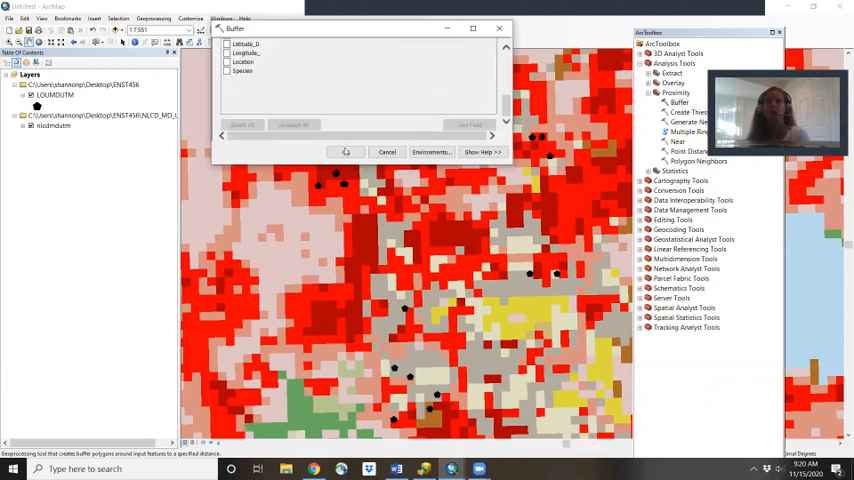
pyautogui.click(388, 152)
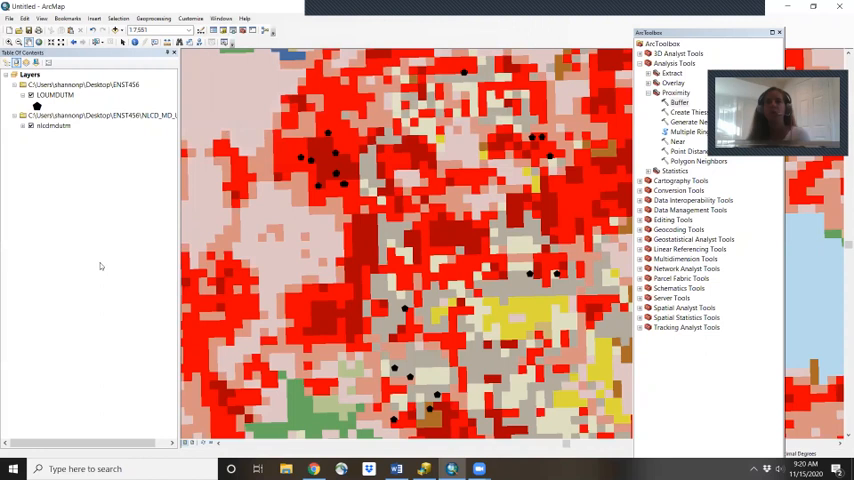
# Step: Collapse Analysis Tools once the buffer layer appears on the map
pyautogui.click(680, 102)
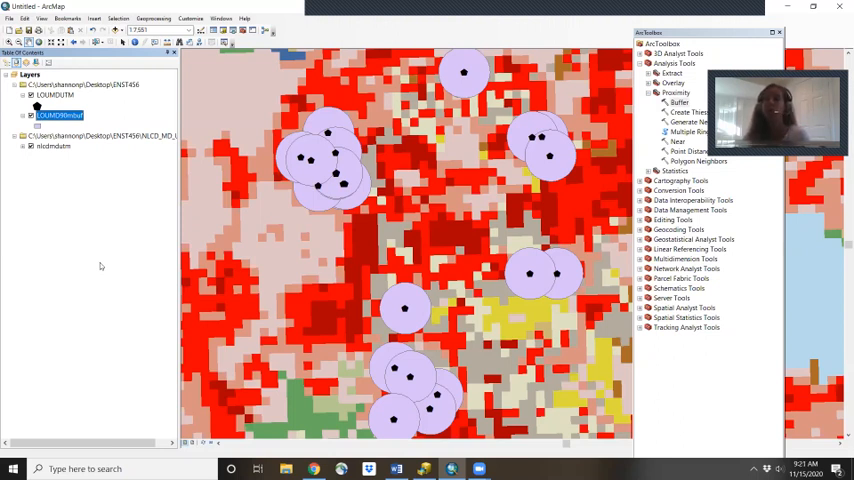
pyautogui.moveTo(82, 276)
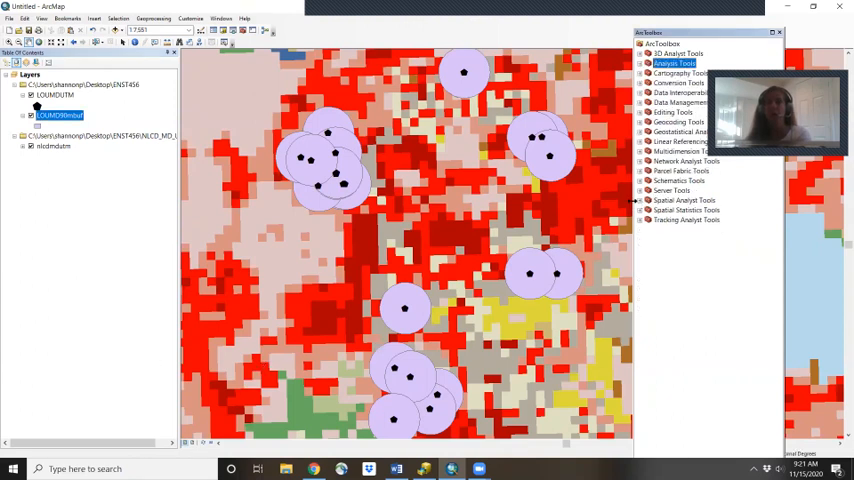
# Step: Run Extract by Mask on the NLCD raster with the buffers, saving output raster LOUMD
pyautogui.click(640, 200)
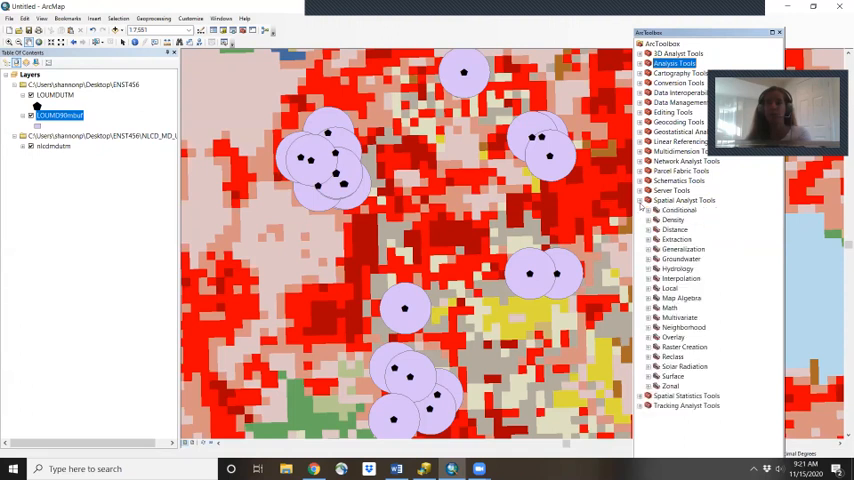
pyautogui.click(650, 240)
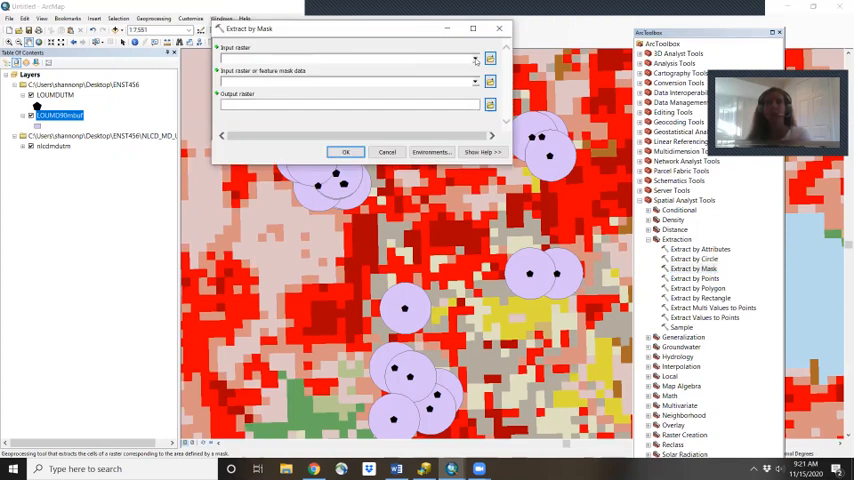
pyautogui.click(476, 58)
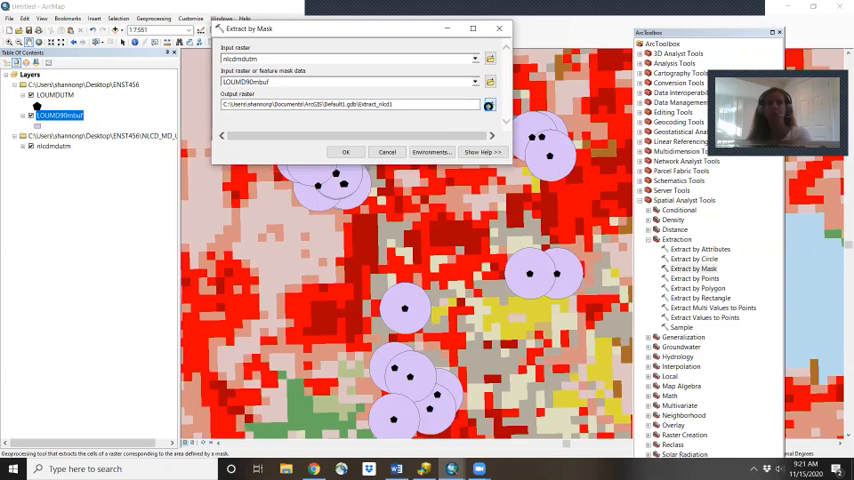
pyautogui.click(488, 104)
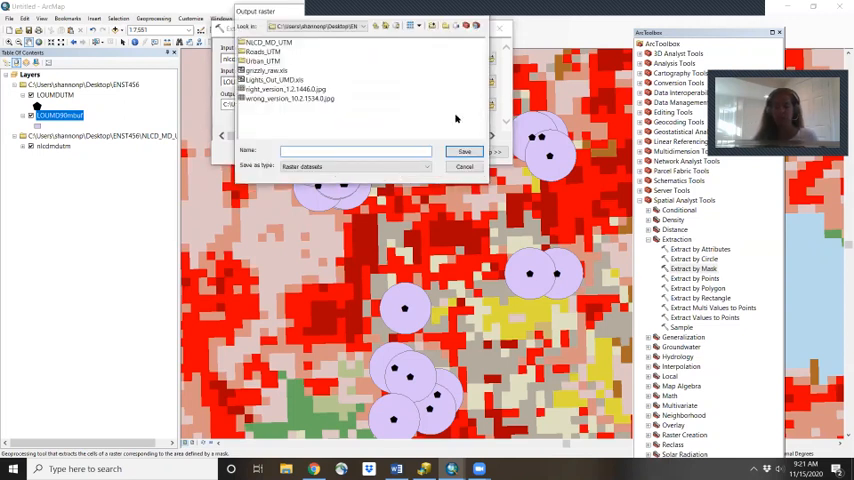
pyautogui.write('LOUMDnlcdbuf')
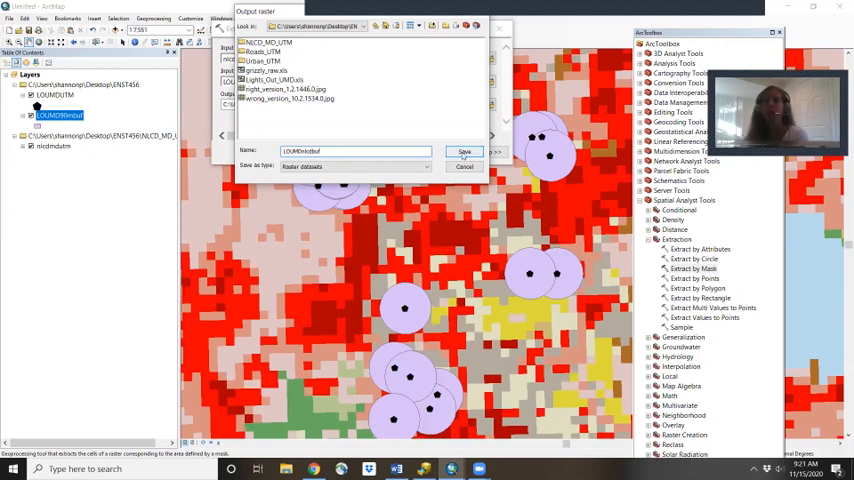
pyautogui.click(464, 152)
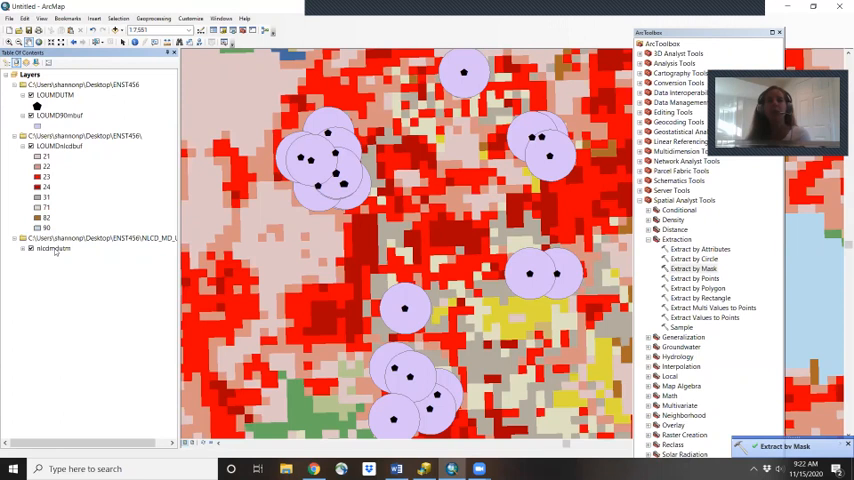
# Step: Remove the unclipped NLCD layer and expand the Neighborhood toolset to Block Statistics
pyautogui.rightClick(56, 248)
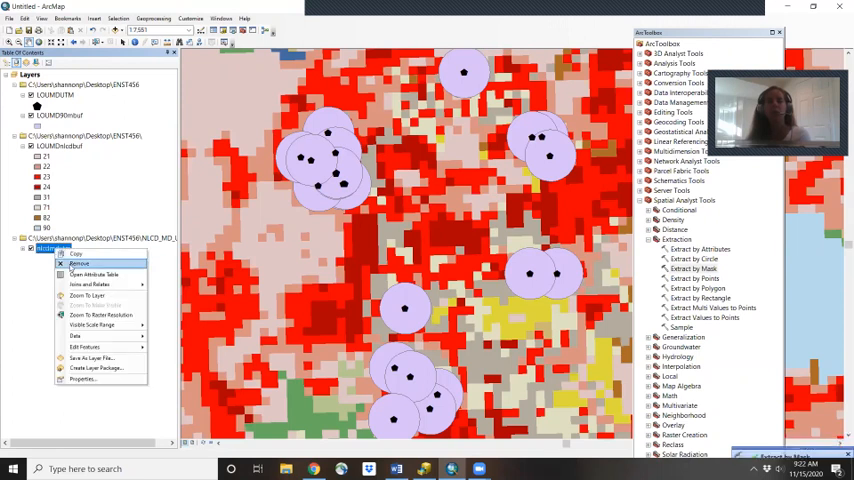
pyautogui.click(80, 264)
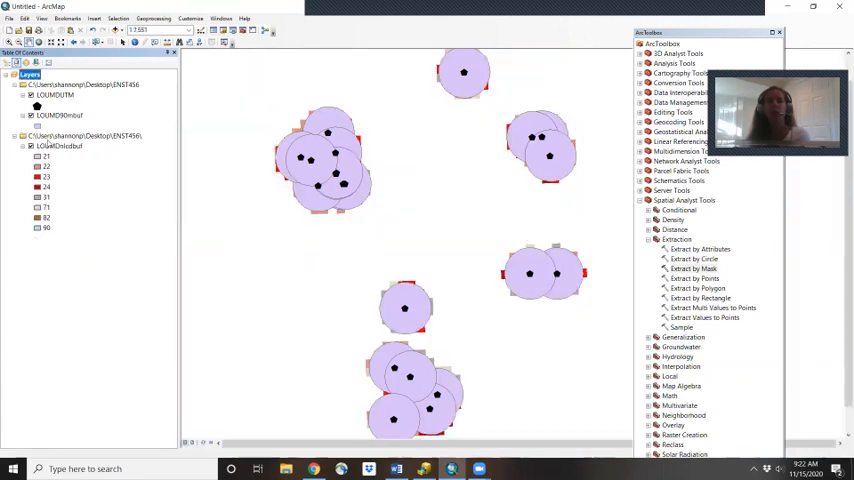
pyautogui.rightClick(52, 94)
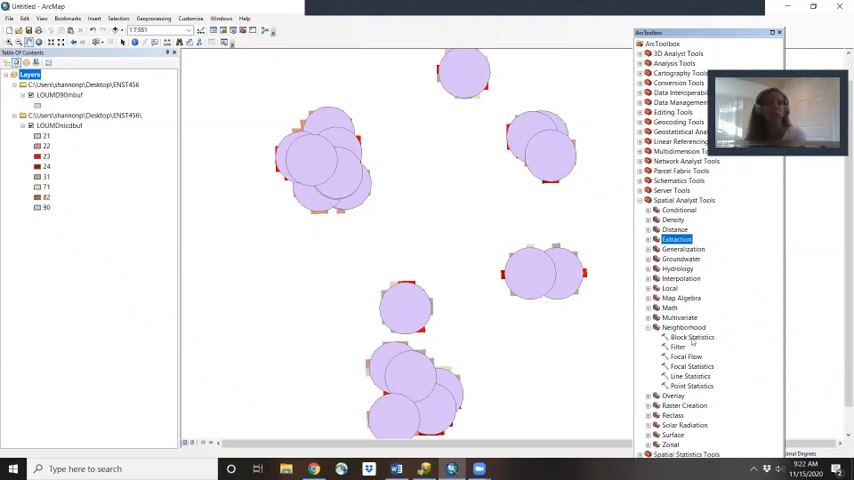
pyautogui.click(692, 336)
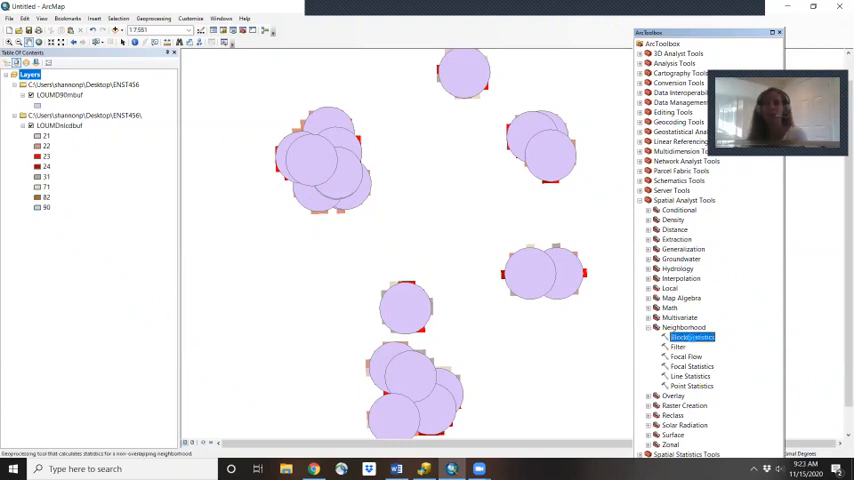
# Step: Run Block Statistics on the clipped raster with chosen statistic and output name, then hide the buffers
pyautogui.doubleClick(692, 336)
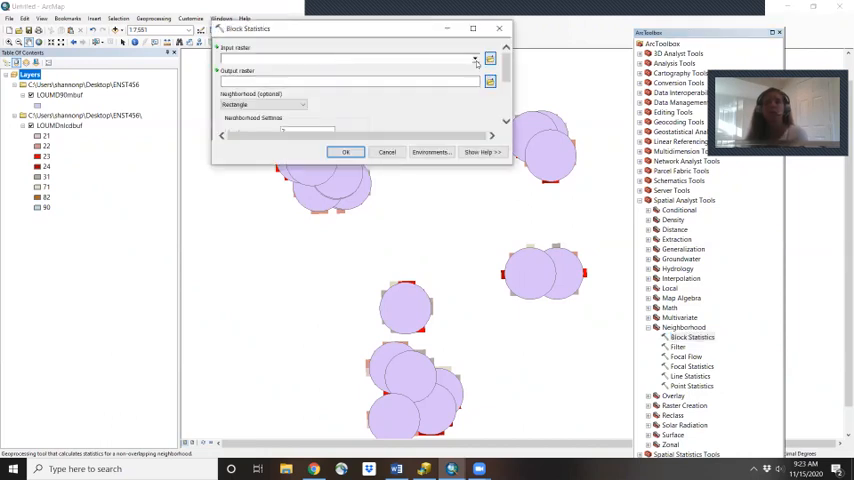
pyautogui.click(476, 58)
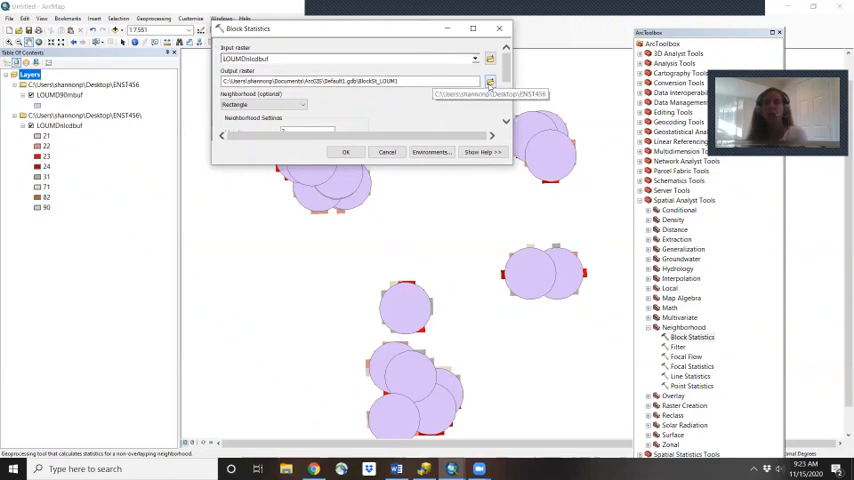
pyautogui.click(490, 80)
pyautogui.write('LOUMDblock')
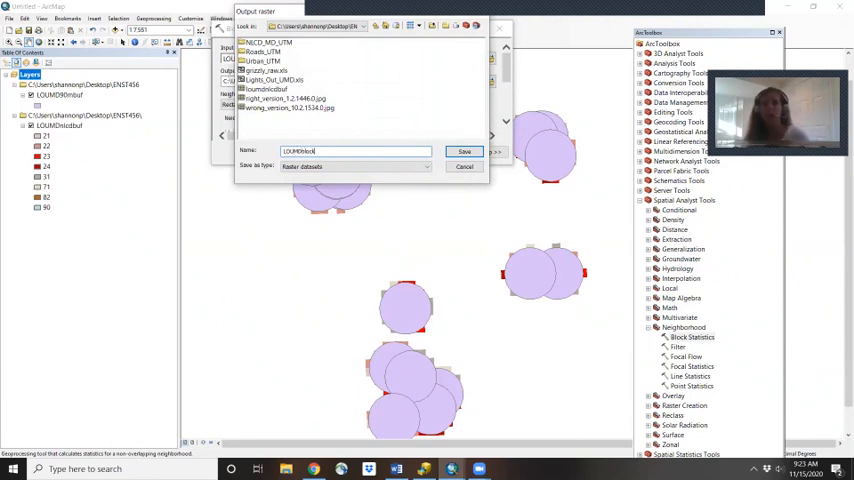
pyautogui.click(464, 152)
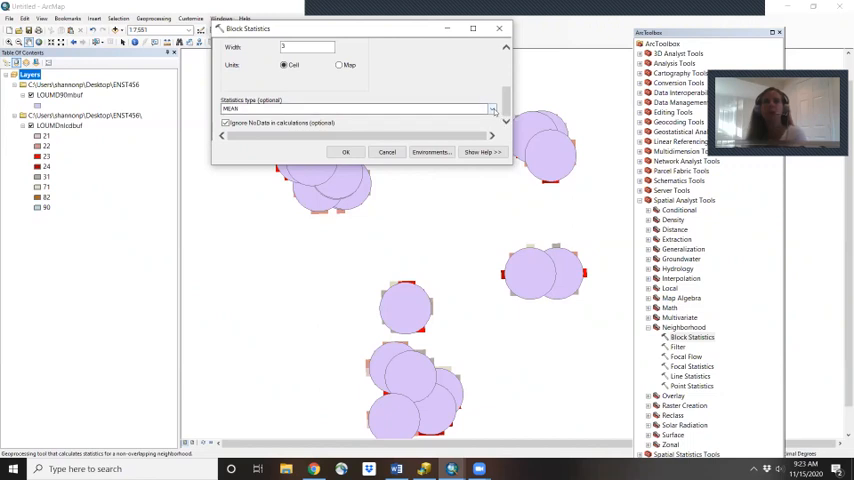
pyautogui.click(492, 108)
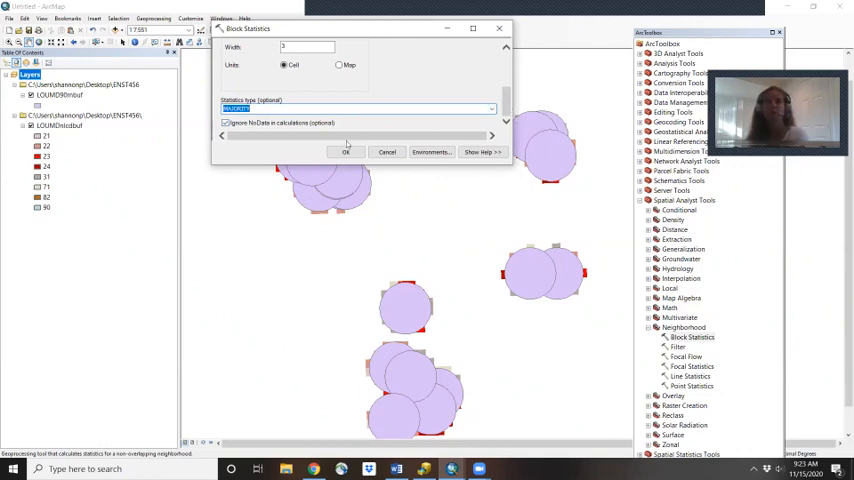
pyautogui.click(344, 152)
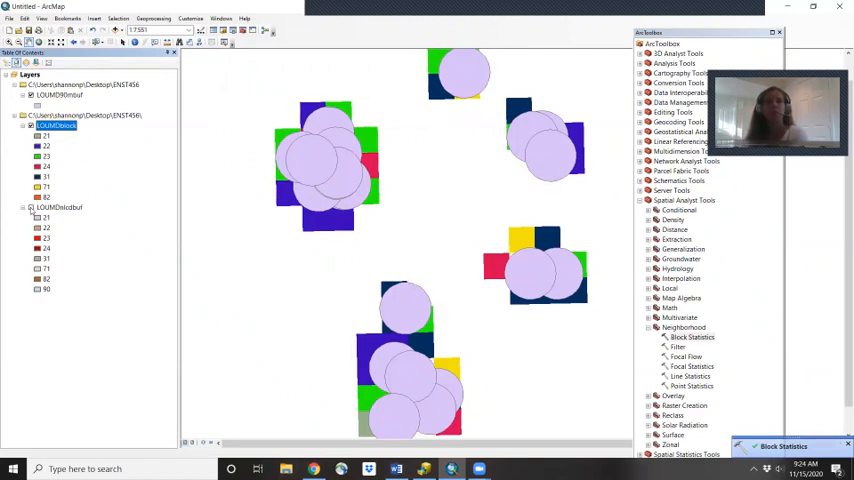
pyautogui.click(58, 94)
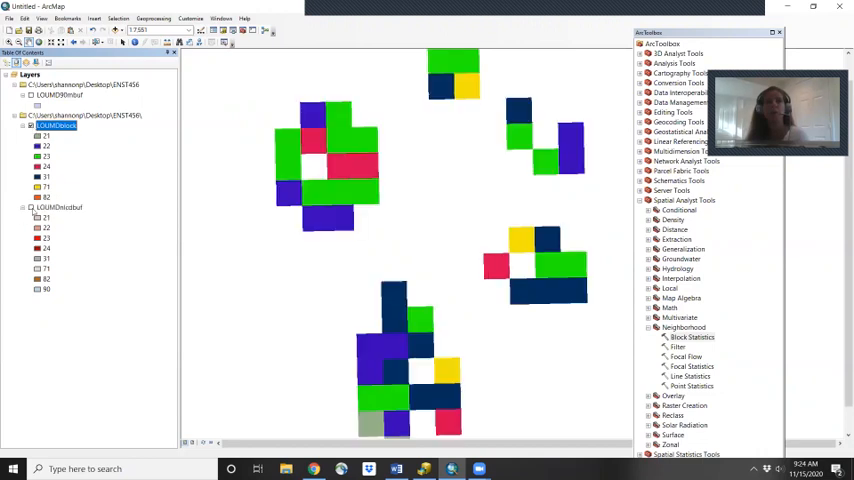
# Step: View the block statistics raster's attribute table of values and counts
pyautogui.rightClick(58, 126)
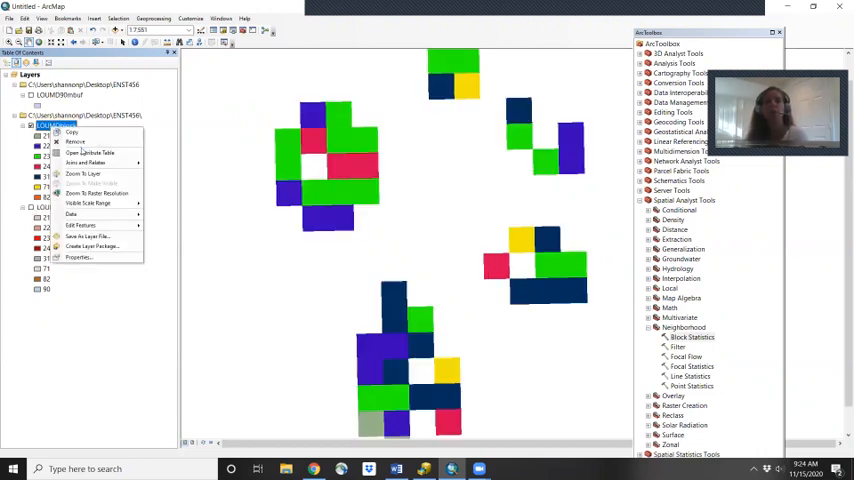
pyautogui.click(88, 152)
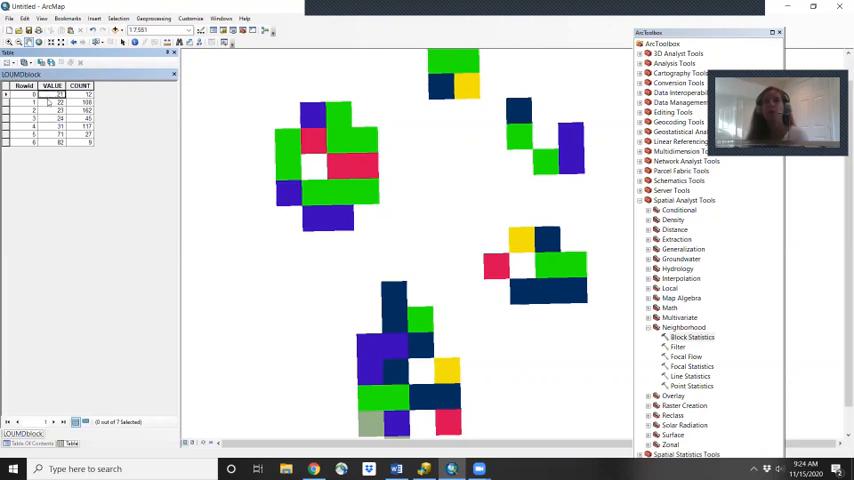
# Step: Close the block statistics attribute table
pyautogui.click(44, 118)
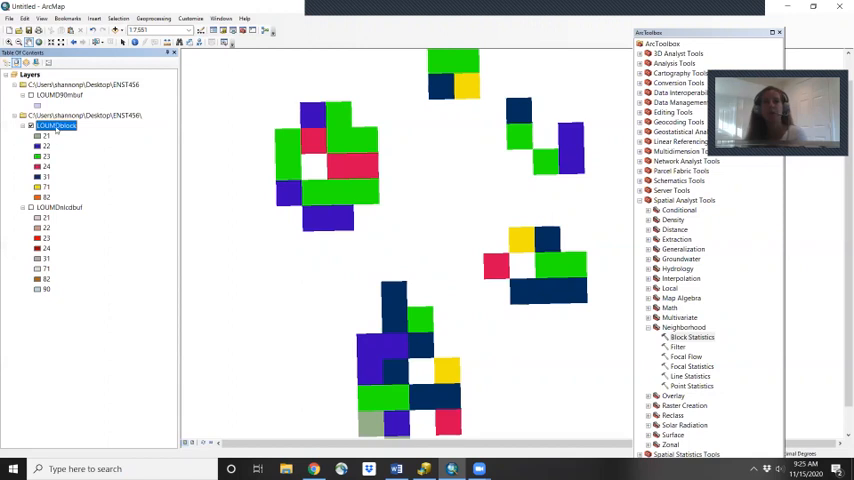
pyautogui.rightClick(58, 126)
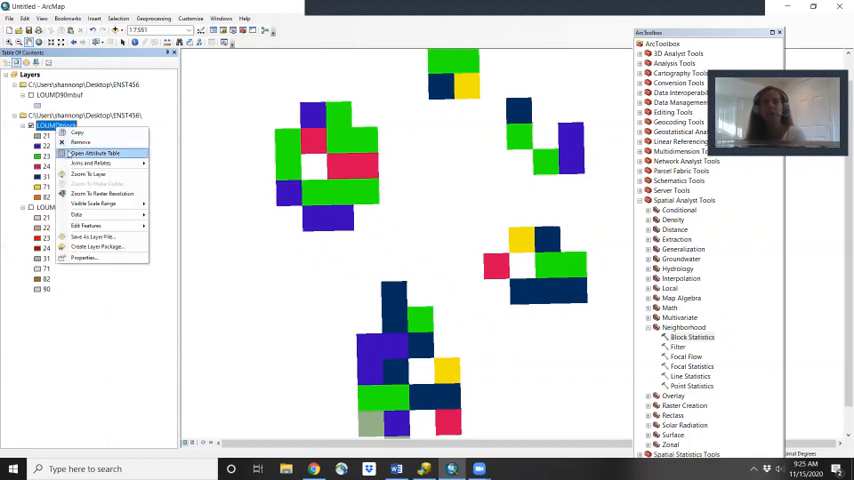
pyautogui.click(94, 152)
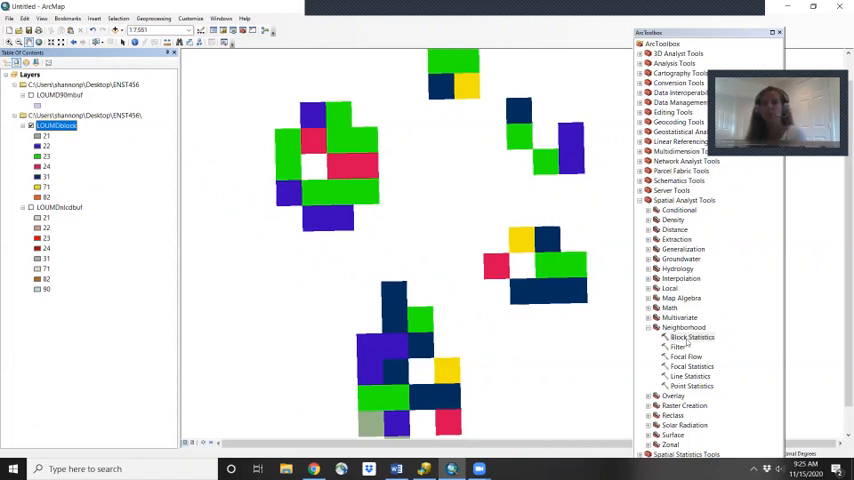
pyautogui.moveTo(350, 348)
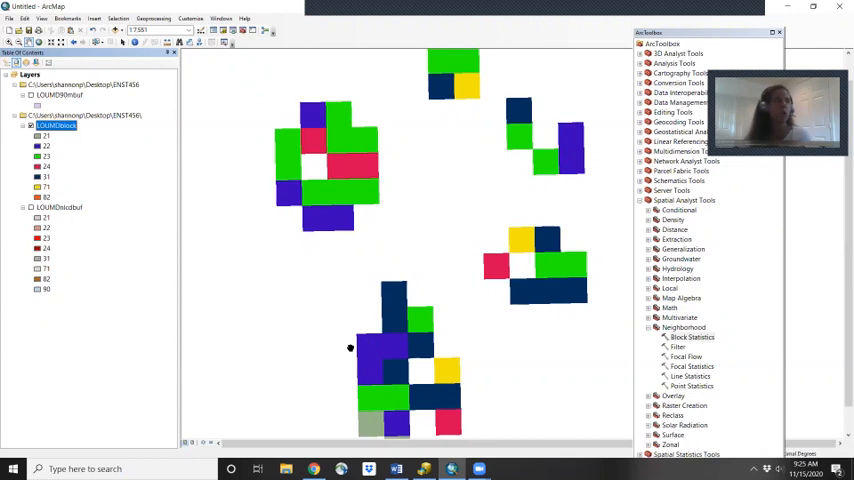
pyautogui.moveTo(350, 348)
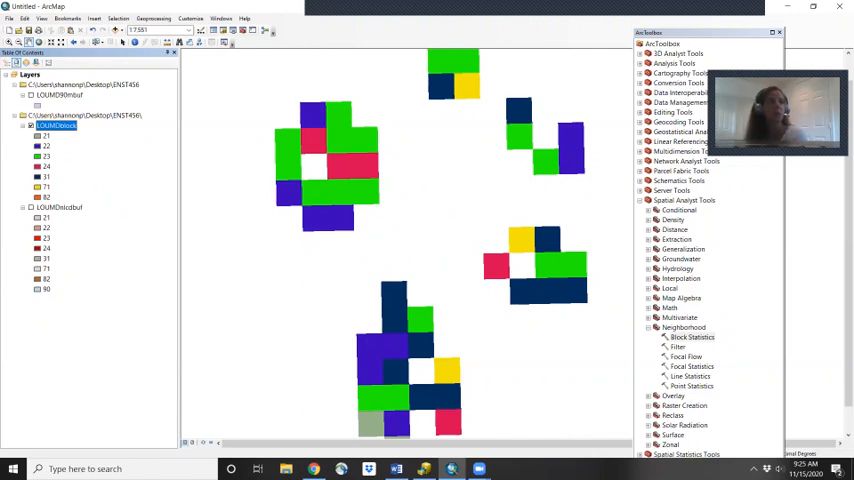
# Step: Start Zonal Statistics and set the buffer layer as the zone data
pyautogui.click(640, 200)
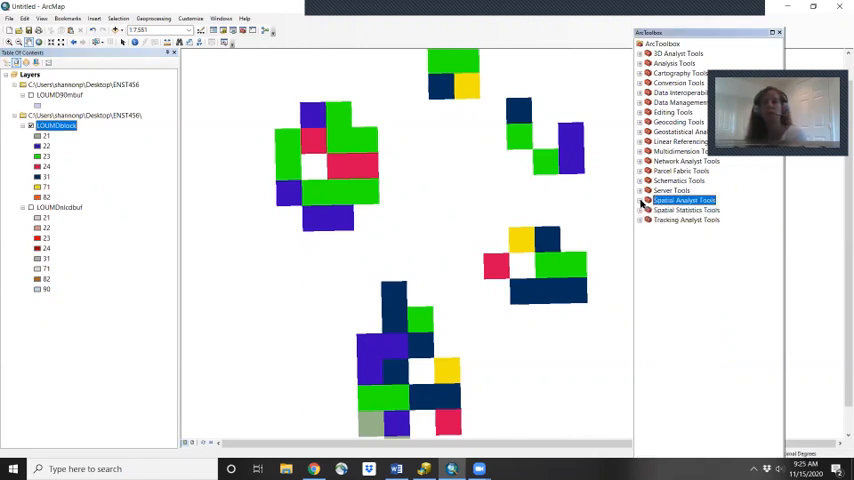
pyautogui.click(640, 200)
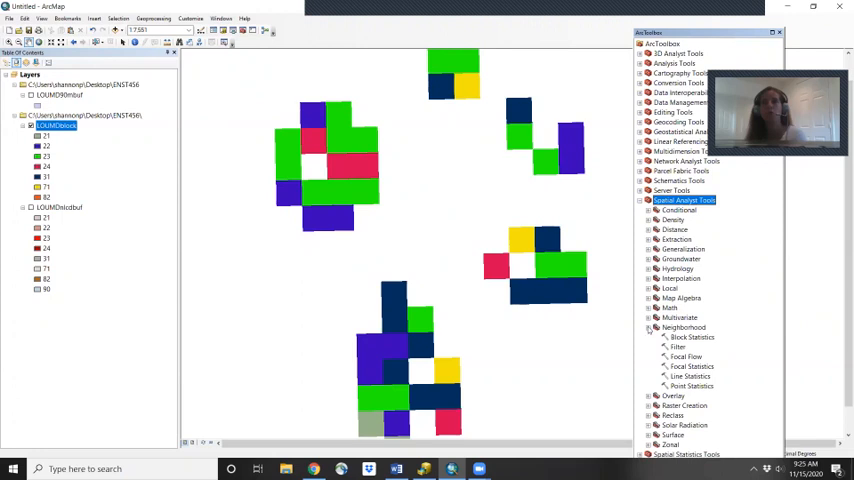
pyautogui.click(652, 328)
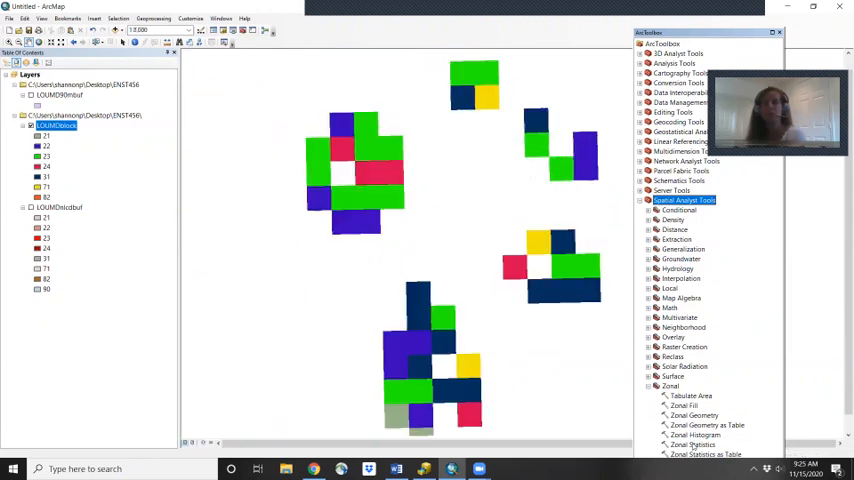
pyautogui.doubleClick(684, 454)
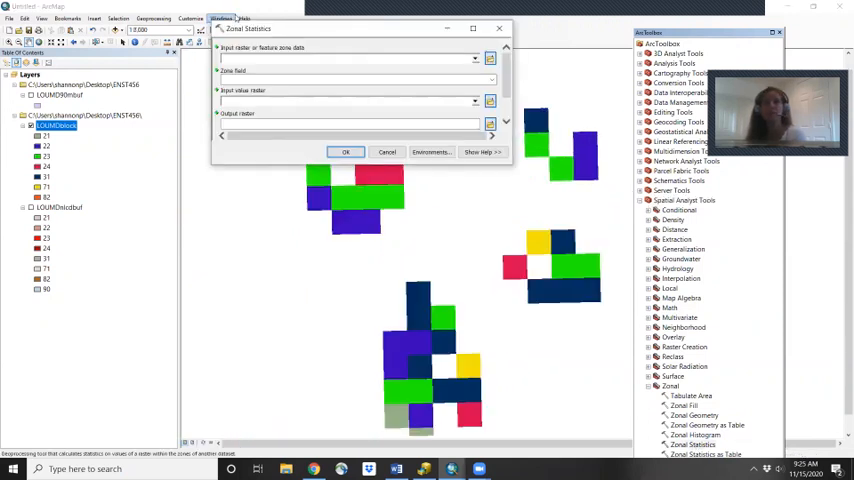
pyautogui.click(474, 58)
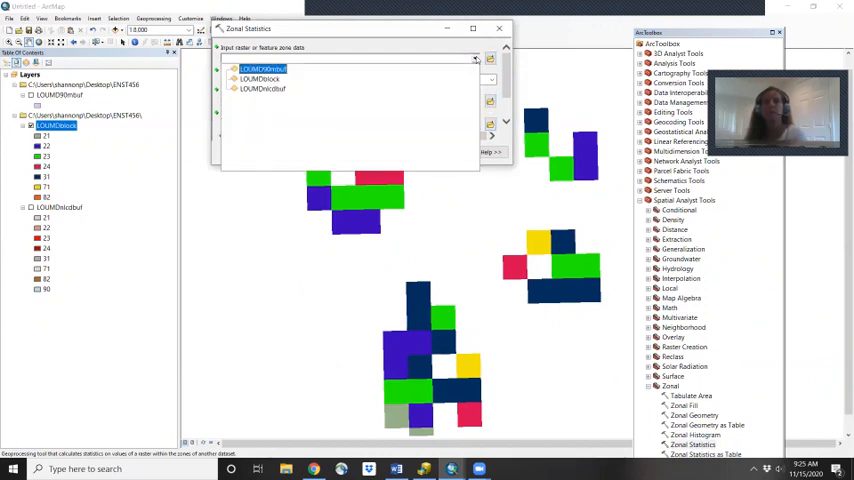
pyautogui.moveTo(400, 60)
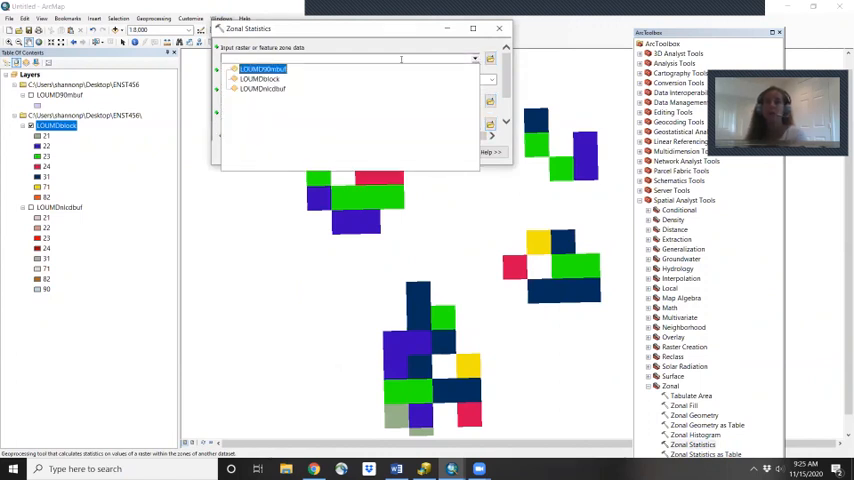
pyautogui.click(260, 80)
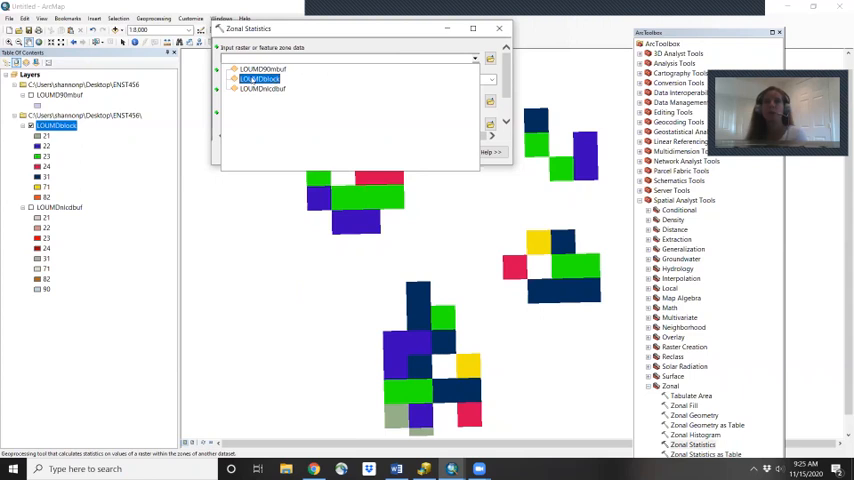
pyautogui.click(262, 68)
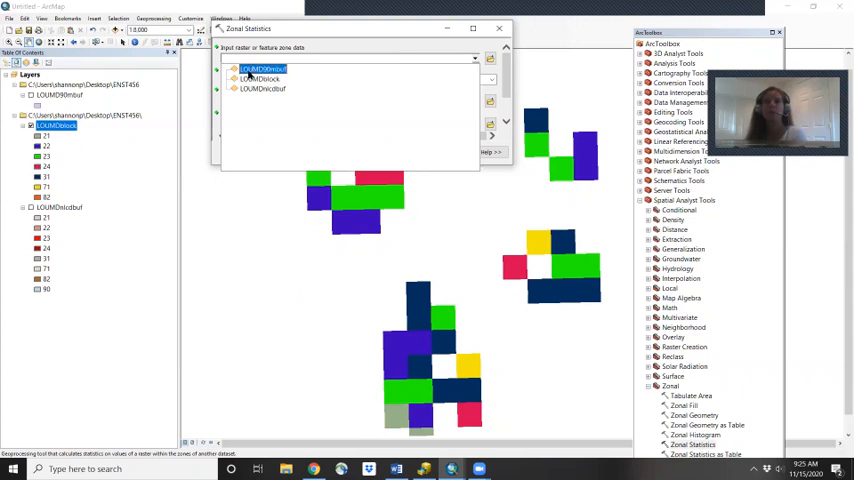
pyautogui.click(262, 88)
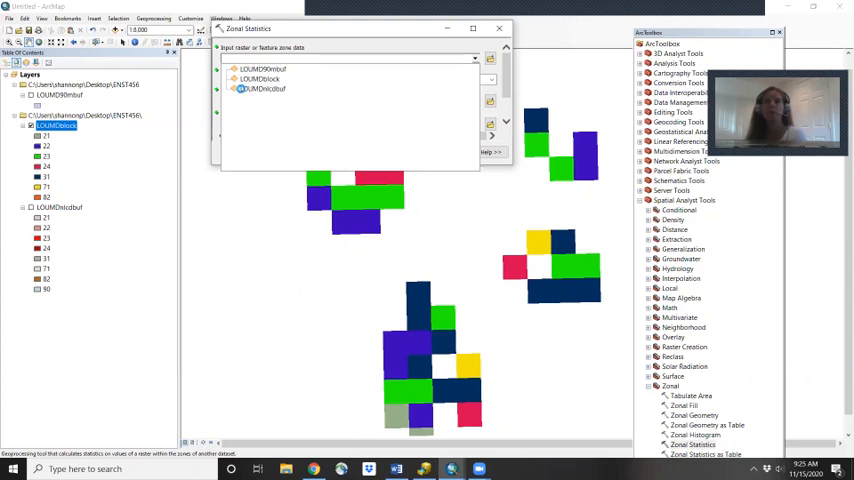
pyautogui.click(262, 88)
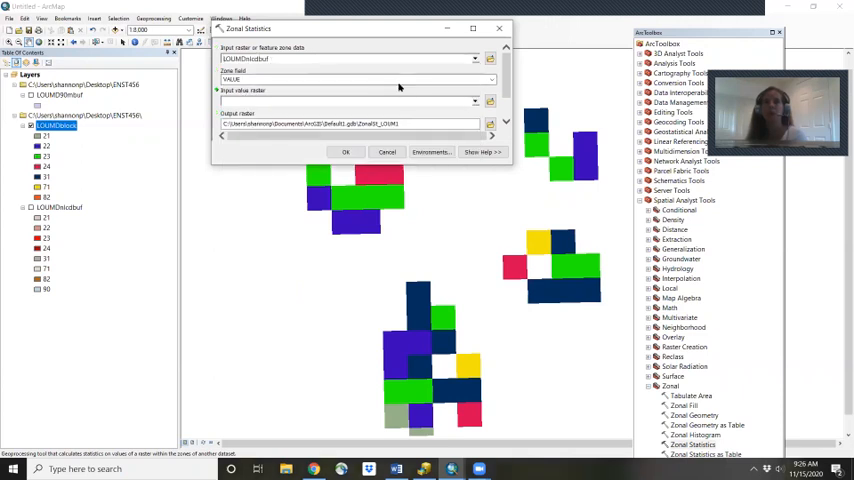
# Step: Set zone field FID and the clipped land-cover raster as the value raster
pyautogui.click(490, 80)
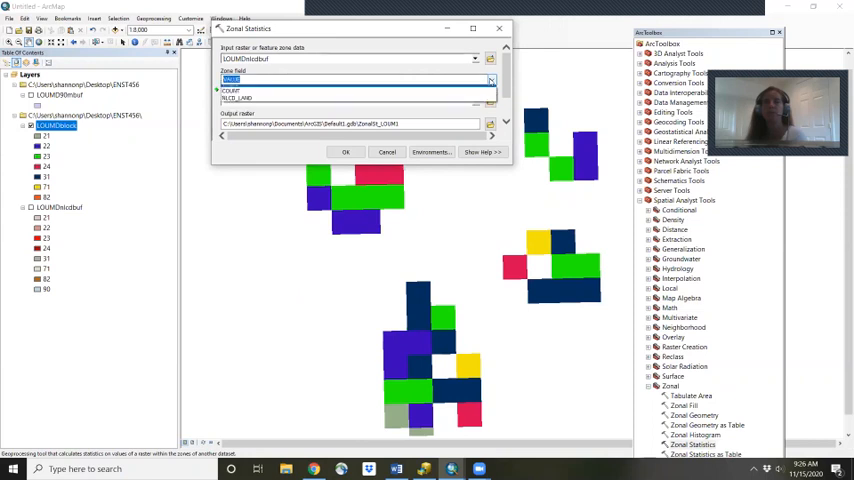
pyautogui.click(356, 80)
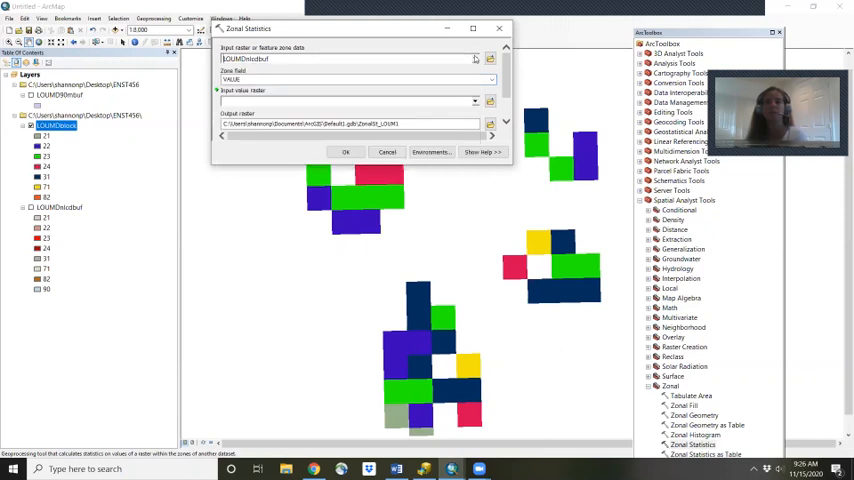
pyautogui.click(474, 58)
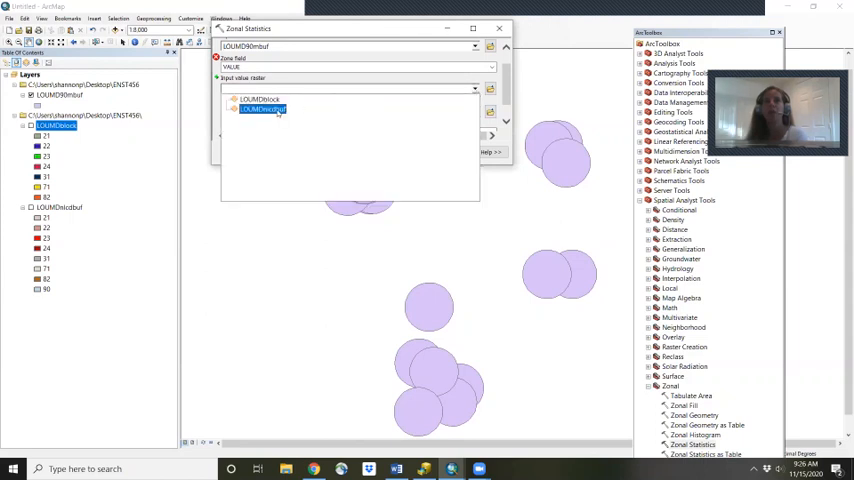
pyautogui.click(262, 108)
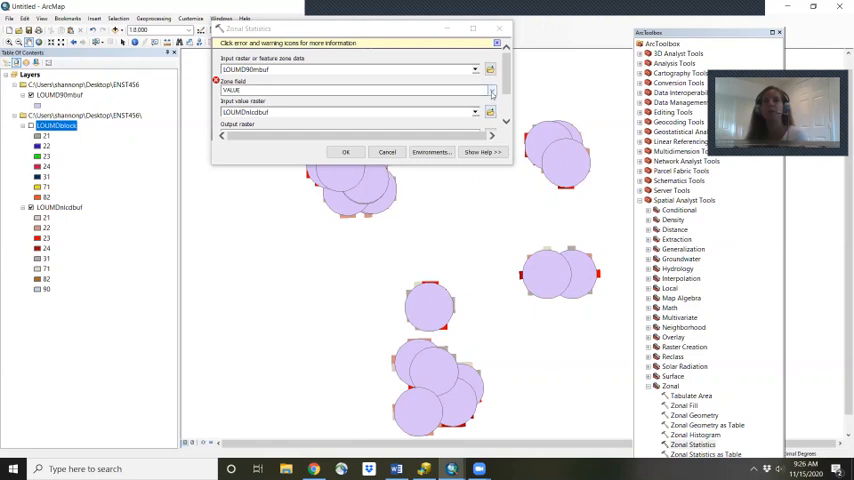
pyautogui.click(490, 80)
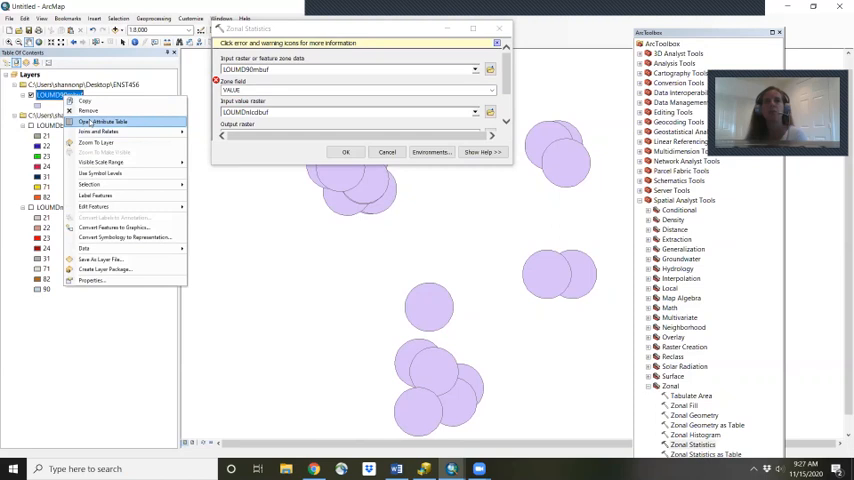
pyautogui.click(104, 120)
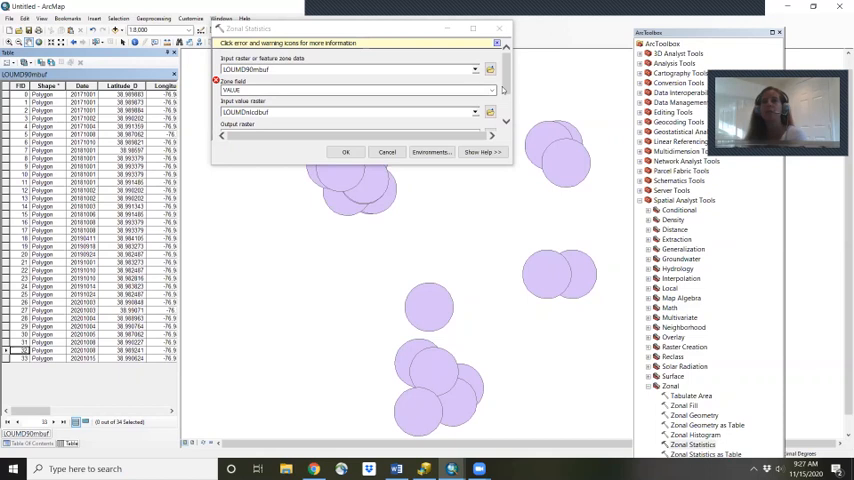
pyautogui.click(490, 90)
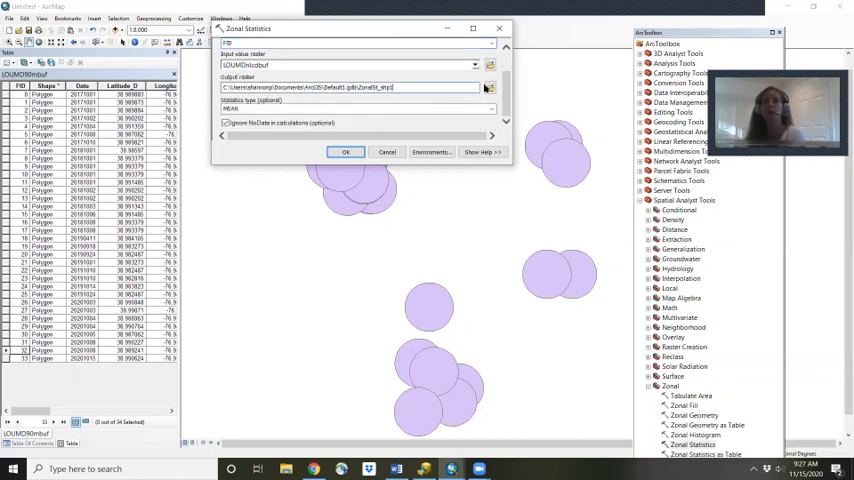
# Step: Name the output raster and run the zonal statistics calculation
pyautogui.click(488, 88)
pyautogui.write('LOUMDzonal')
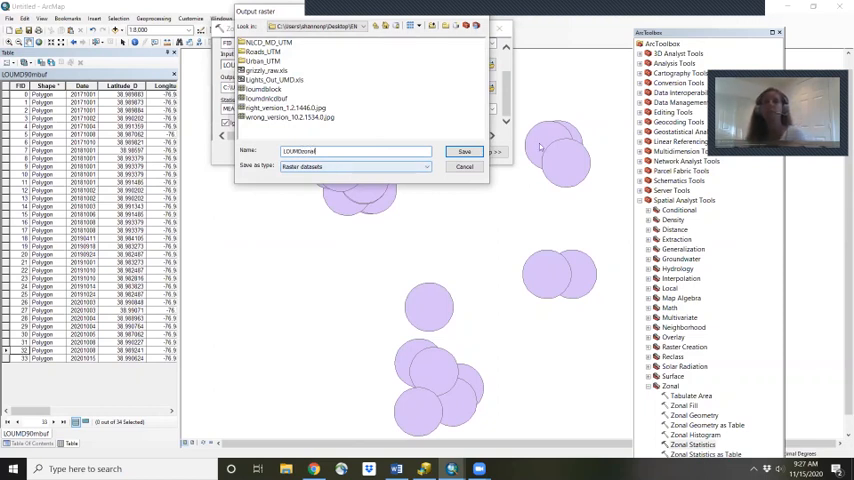
pyautogui.click(464, 152)
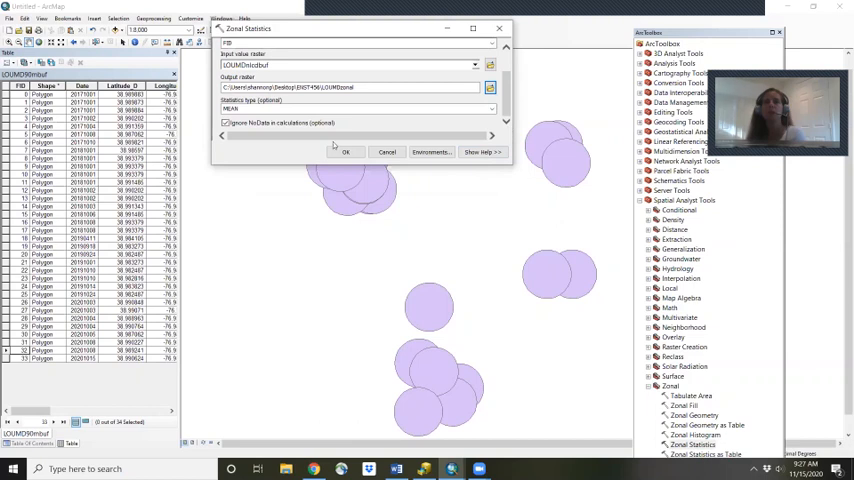
pyautogui.click(344, 152)
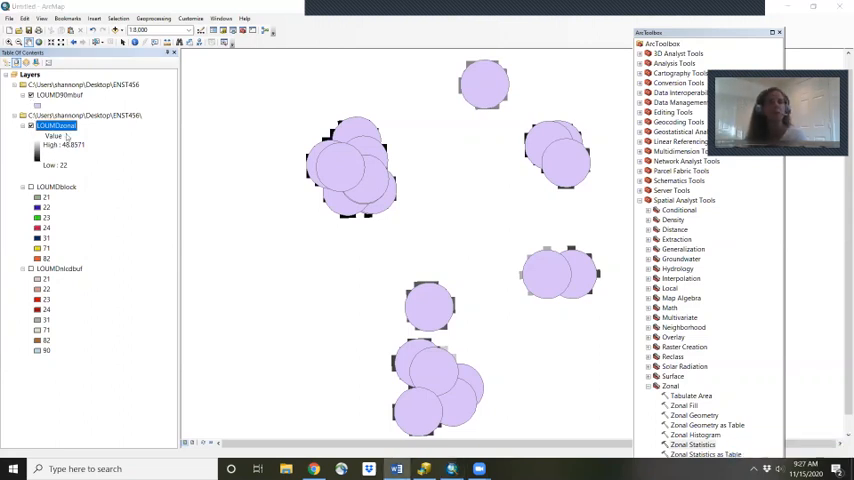
# Step: Hide the buffer polygon layer so the grayscale zonal statistics raster shows on the map
pyautogui.rightClick(56, 126)
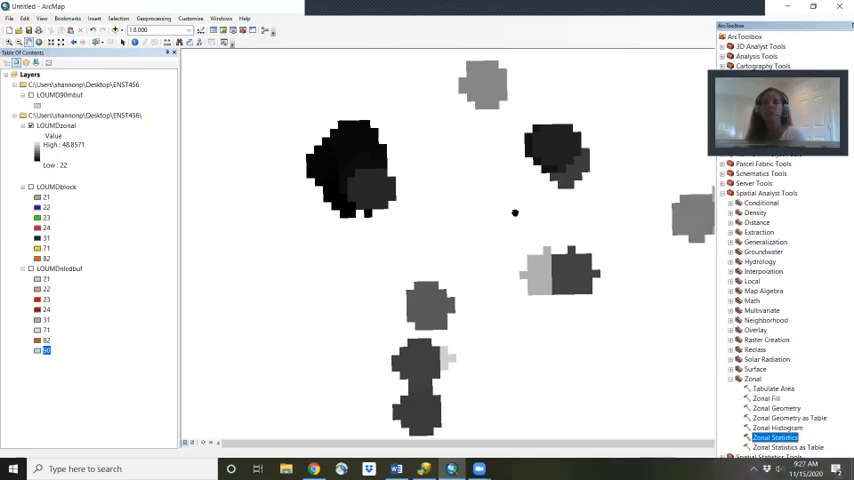
pyautogui.moveTo(356, 148)
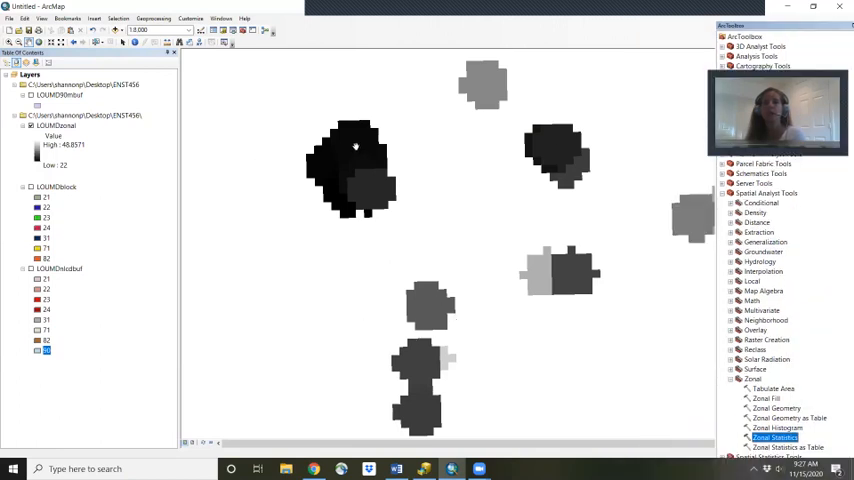
pyautogui.moveTo(412, 184)
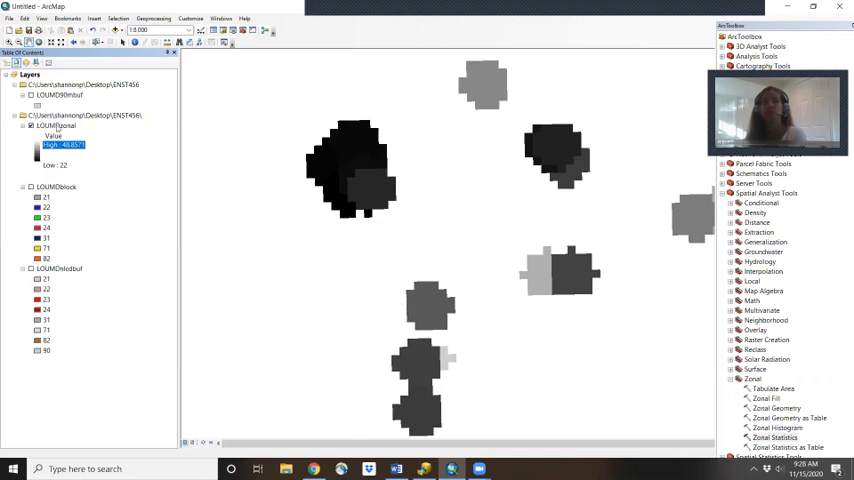
# Step: Symbolize the zonal statistics raster with a multicoloured colour ramp via its Symbology properties
pyautogui.rightClick(50, 124)
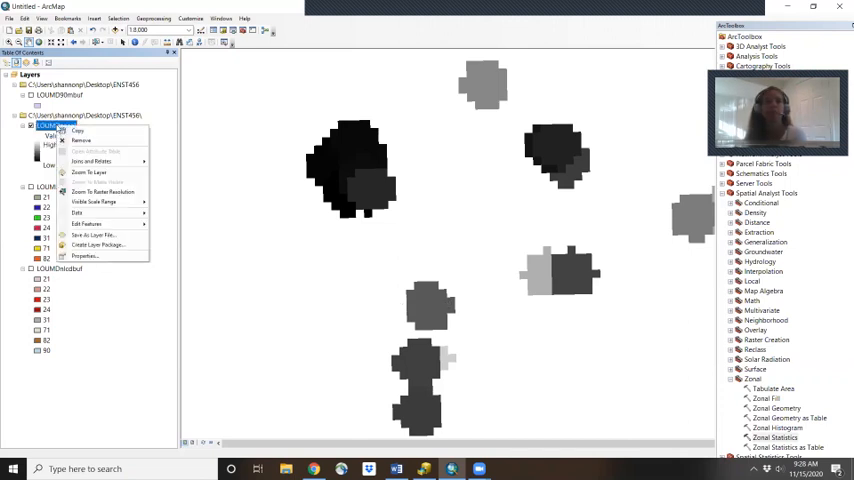
pyautogui.click(84, 256)
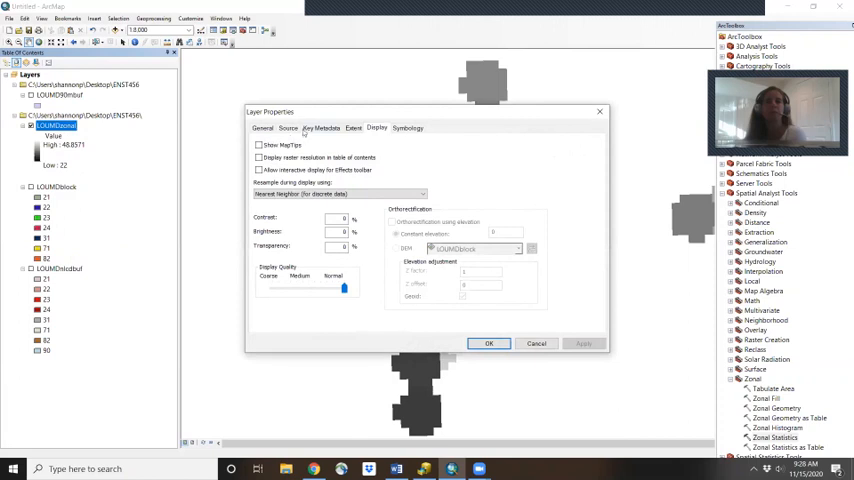
pyautogui.click(408, 128)
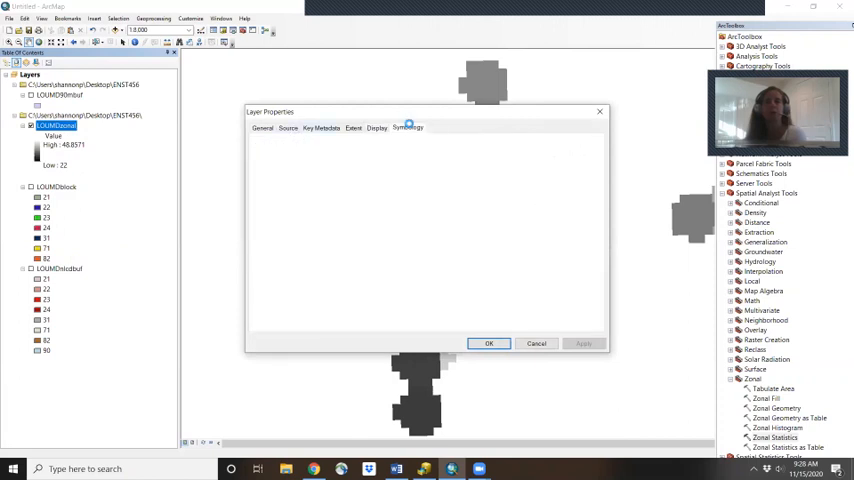
pyautogui.click(408, 128)
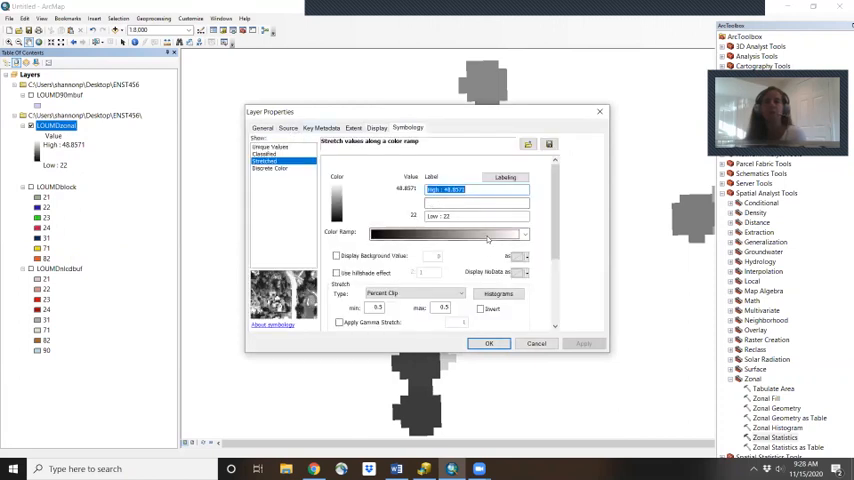
pyautogui.click(524, 232)
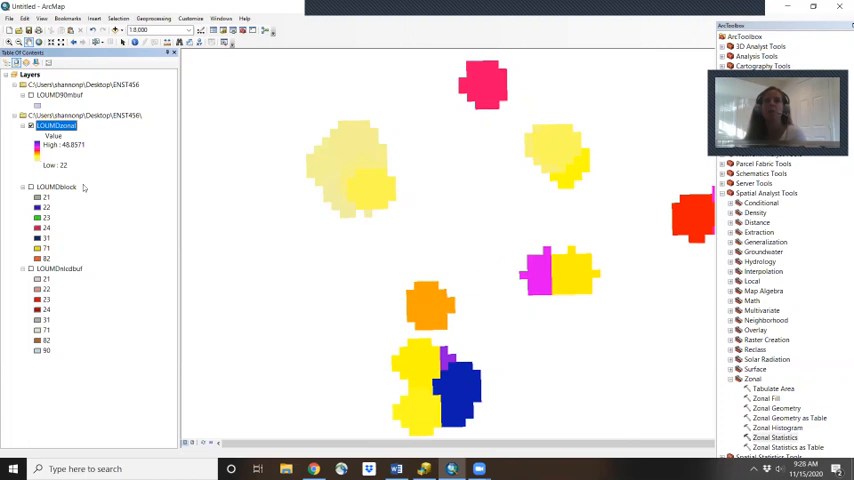
pyautogui.moveTo(88, 196)
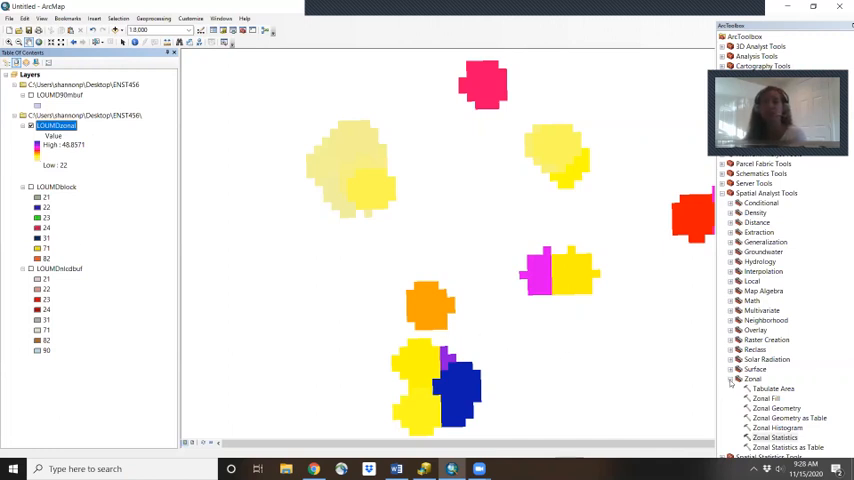
pyautogui.click(728, 378)
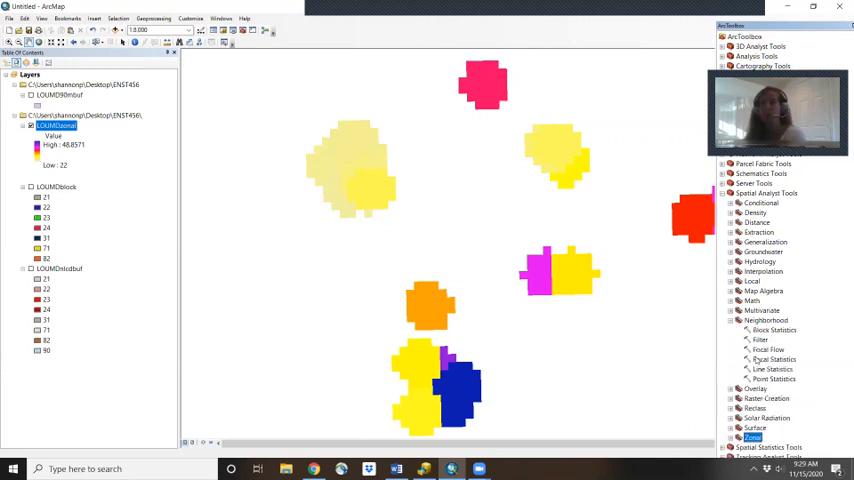
# Step: Run Focal Statistics on the clipped land-cover raster with MAJORITY, saving the output (named 'LO') to the desktop folder
pyautogui.doubleClick(772, 360)
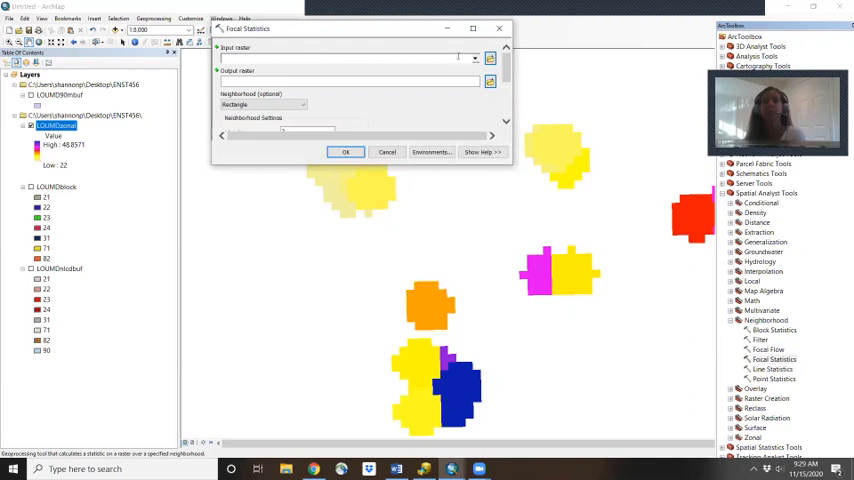
pyautogui.click(474, 58)
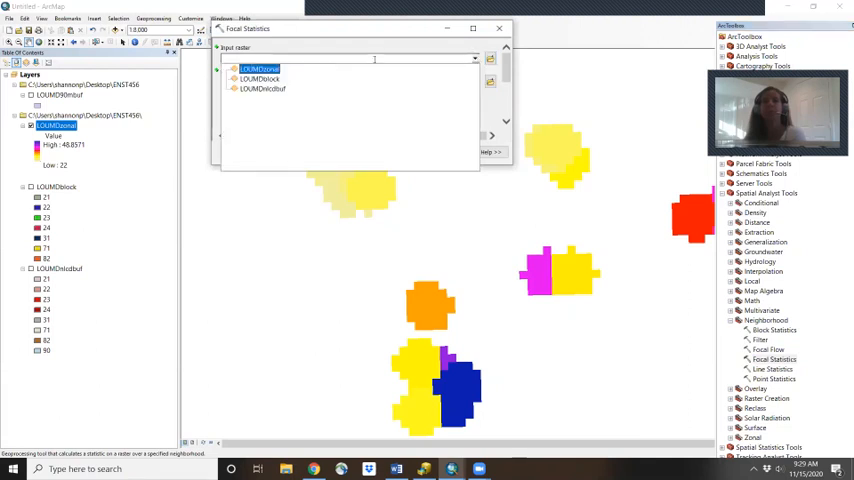
pyautogui.click(264, 88)
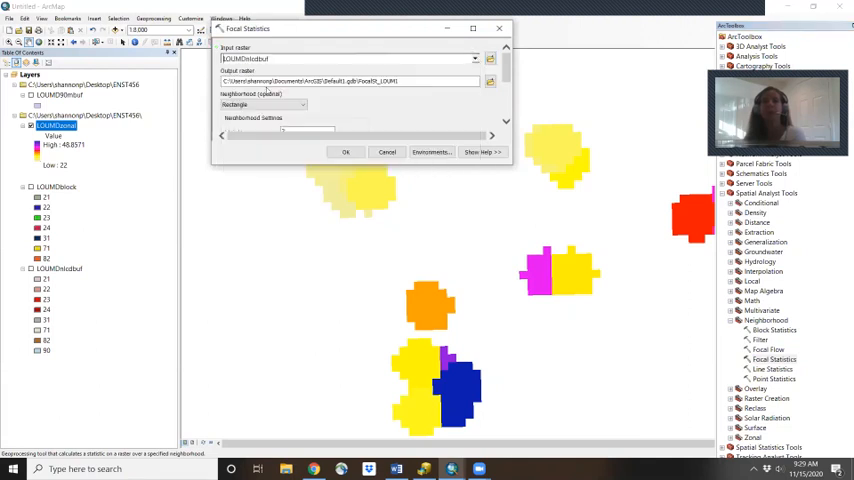
pyautogui.click(490, 82)
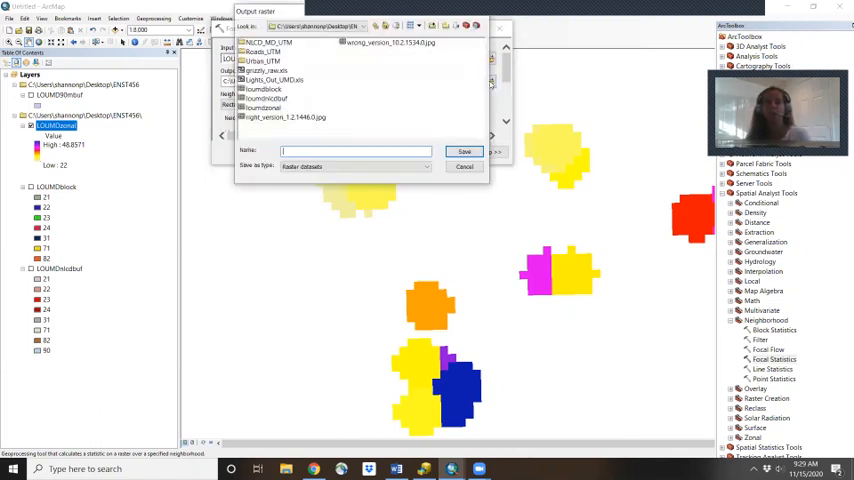
pyautogui.write('LOUMDfocal')
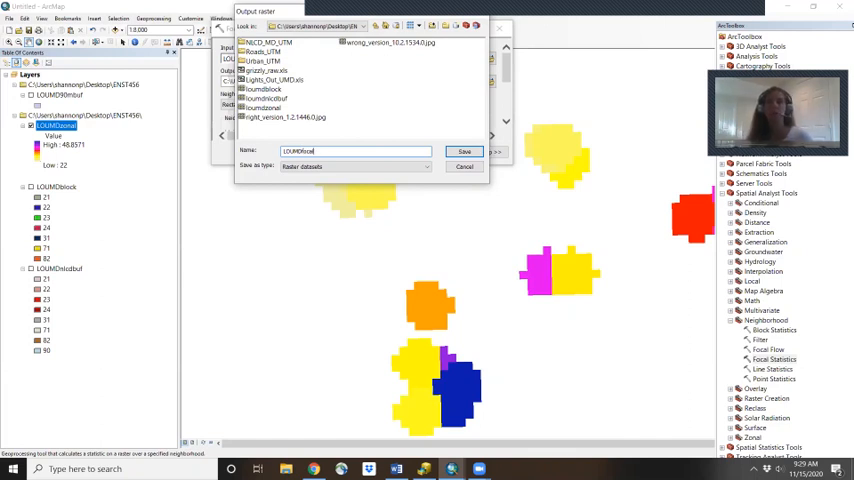
pyautogui.click(464, 152)
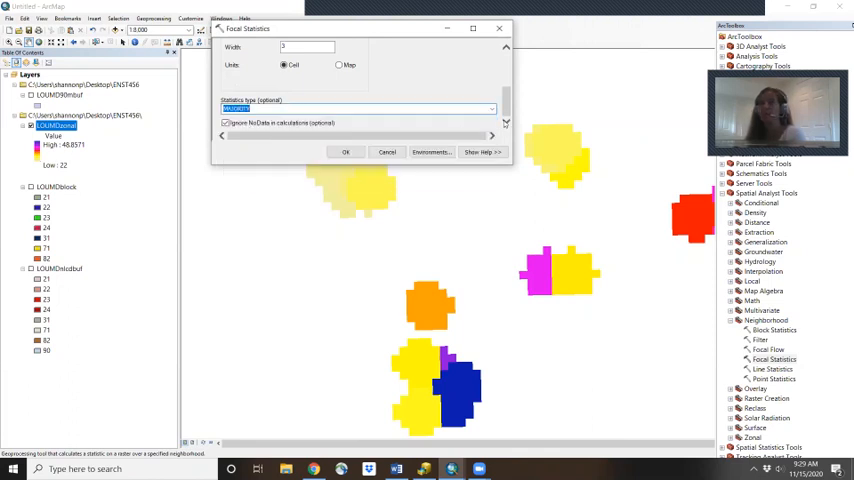
pyautogui.click(344, 152)
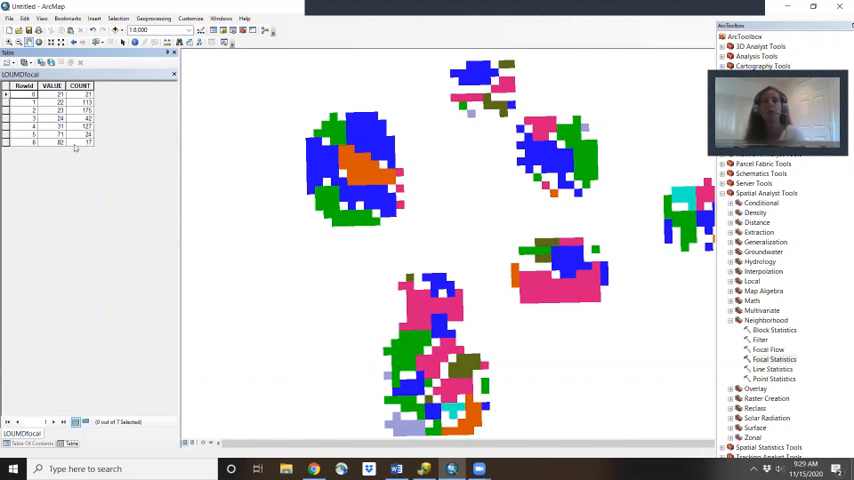
pyautogui.click(36, 118)
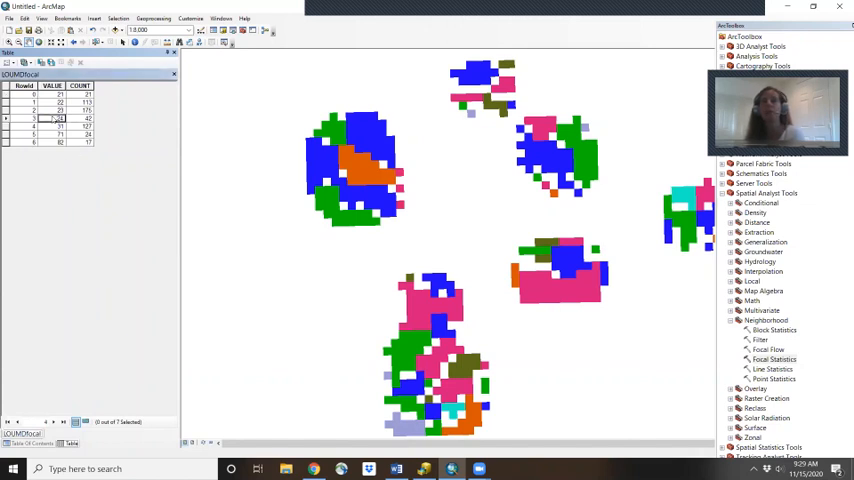
pyautogui.click(50, 102)
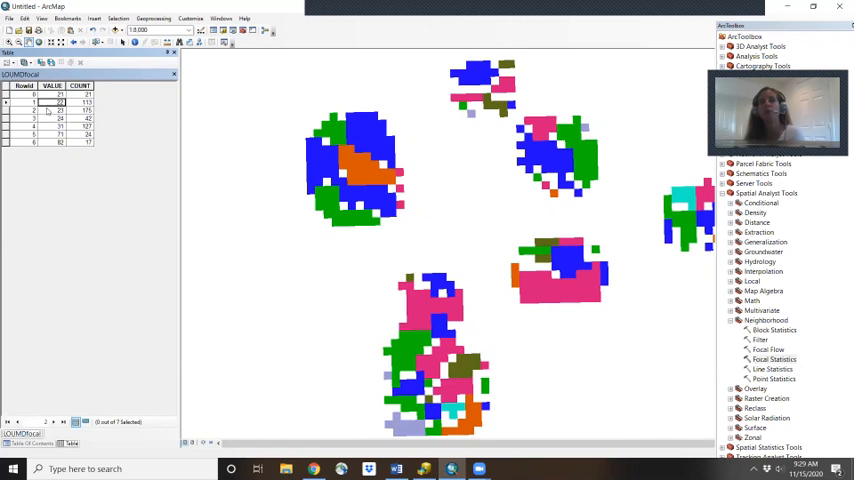
pyautogui.click(44, 118)
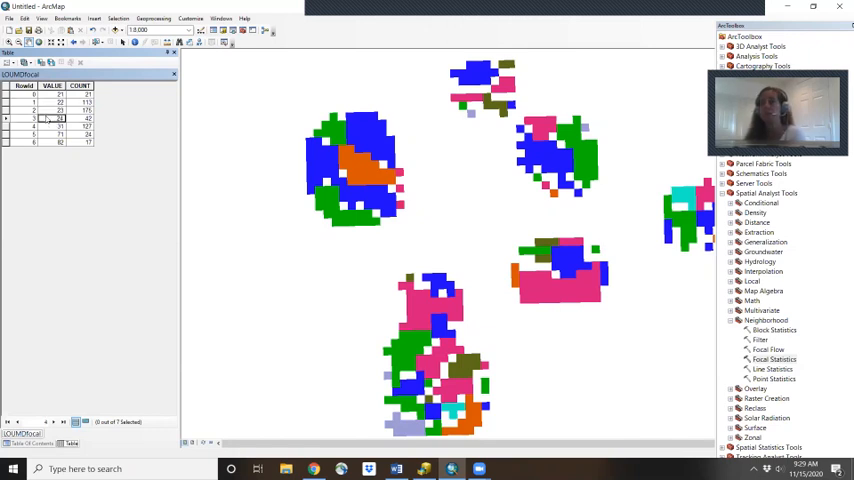